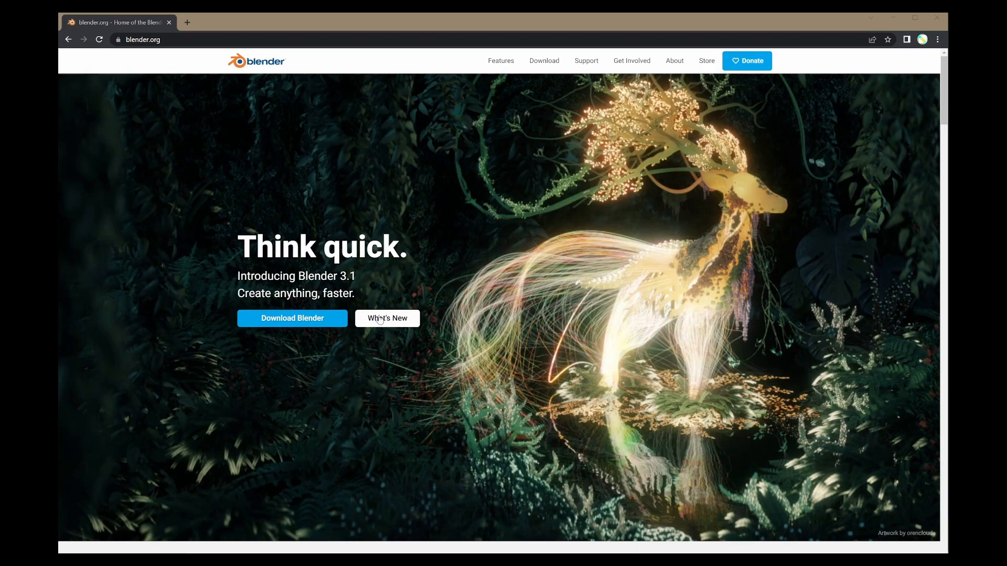
mouse_move(404, 364)
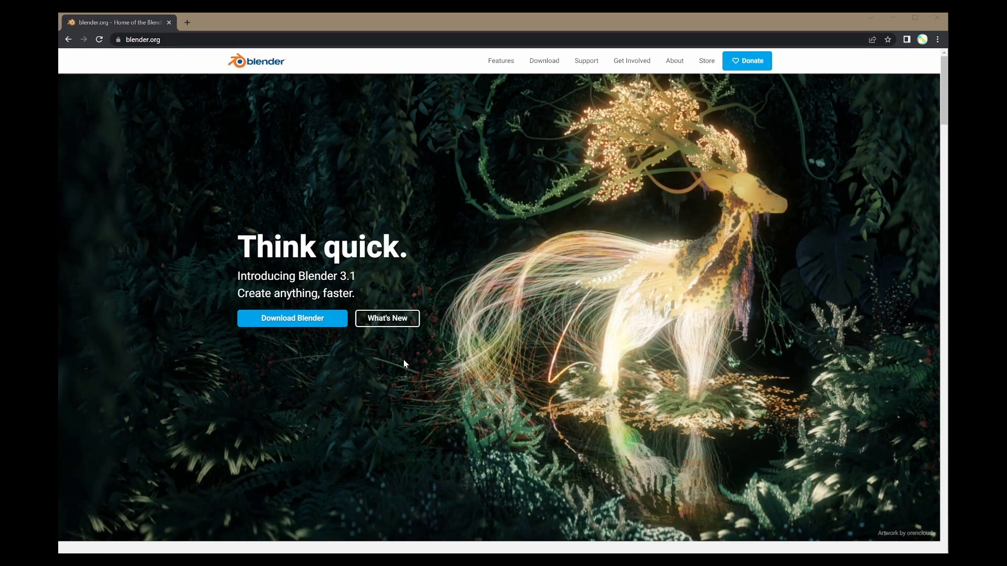
- Browse the Gumroad profile's hexagon grid, canopy and floor pattern products and select one
scroll("down", 3)
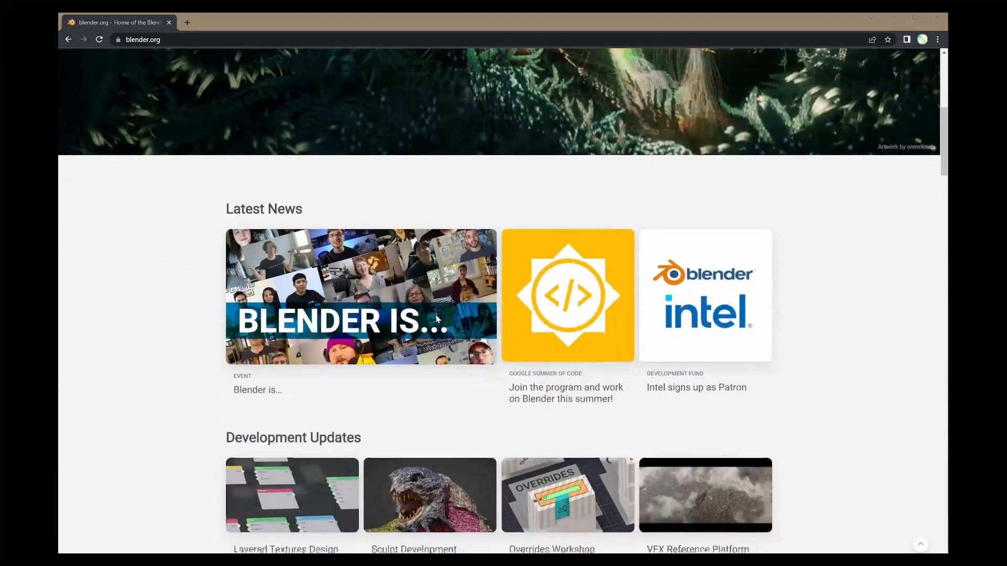
scroll("down", 3)
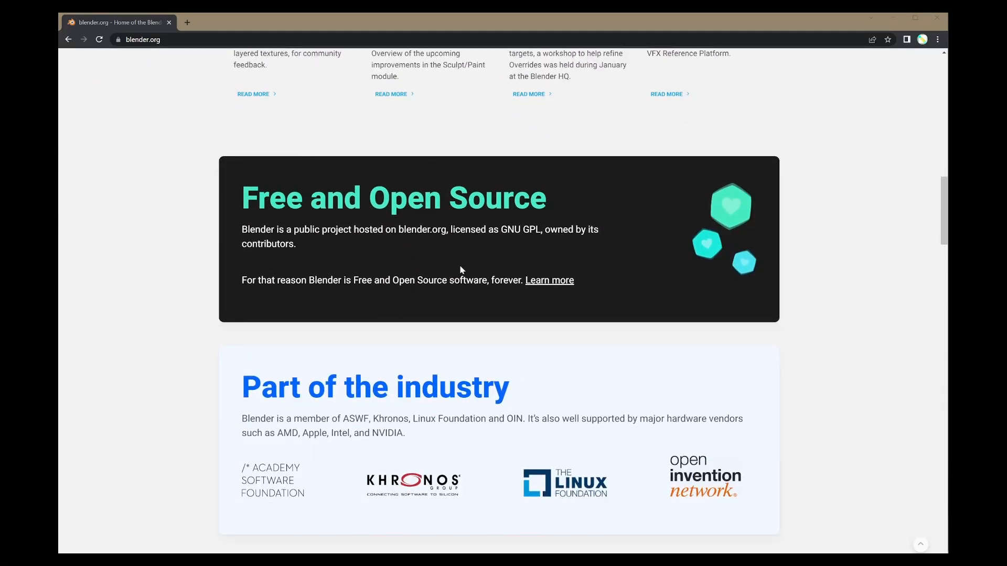
scroll("down", 3)
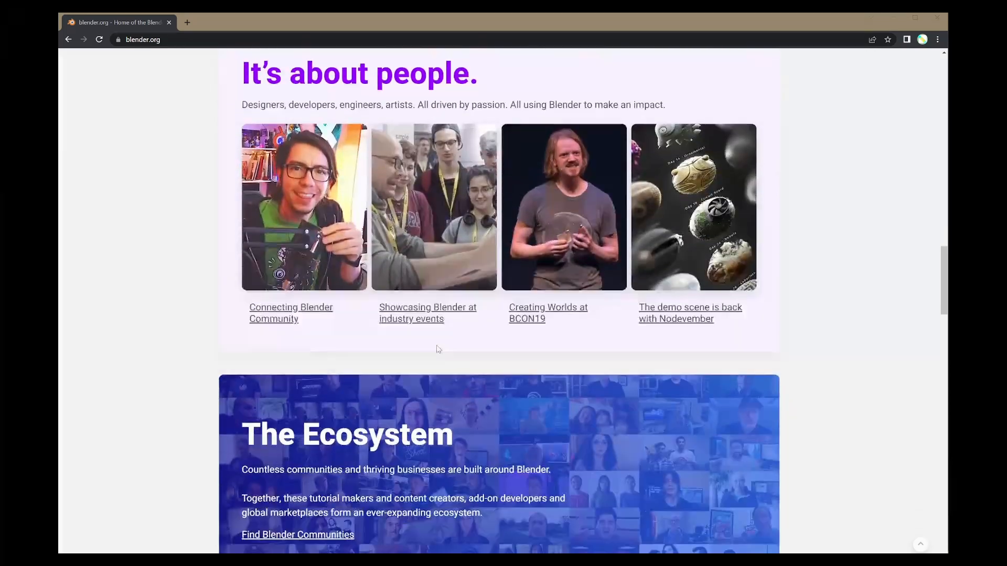
scroll("down", 3)
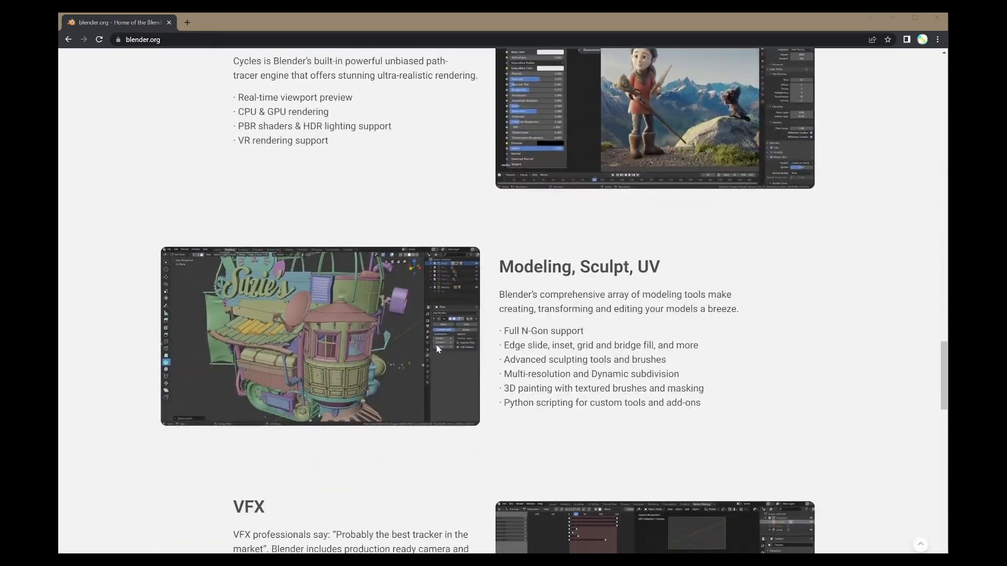
scroll("down", 3)
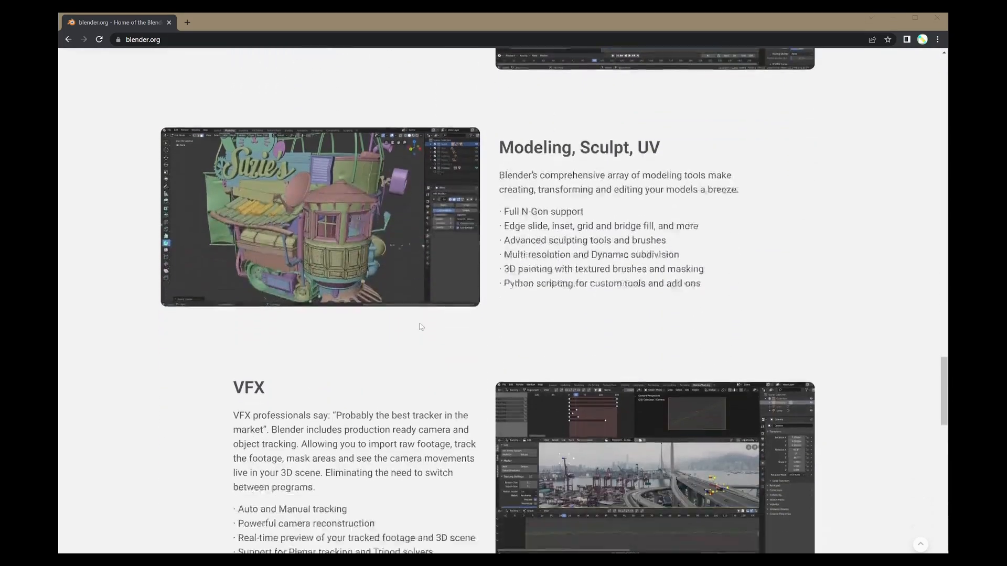
scroll("down", 3)
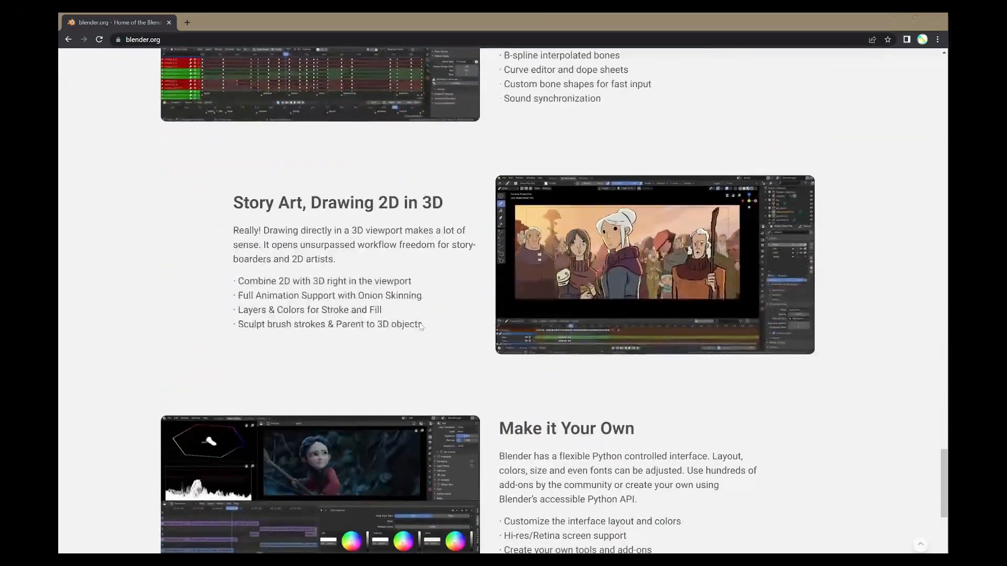
scroll("down", 3)
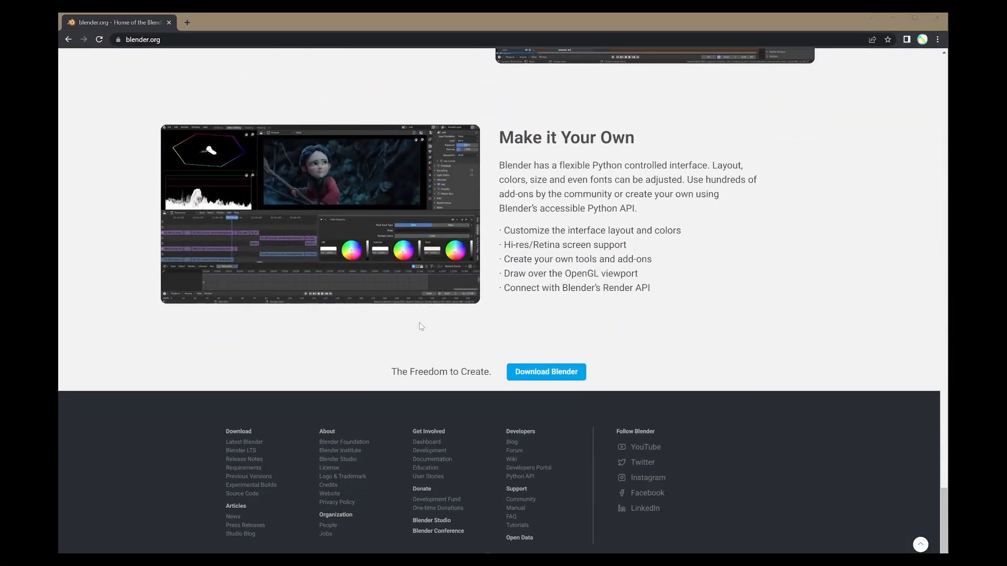
scroll("up", 3)
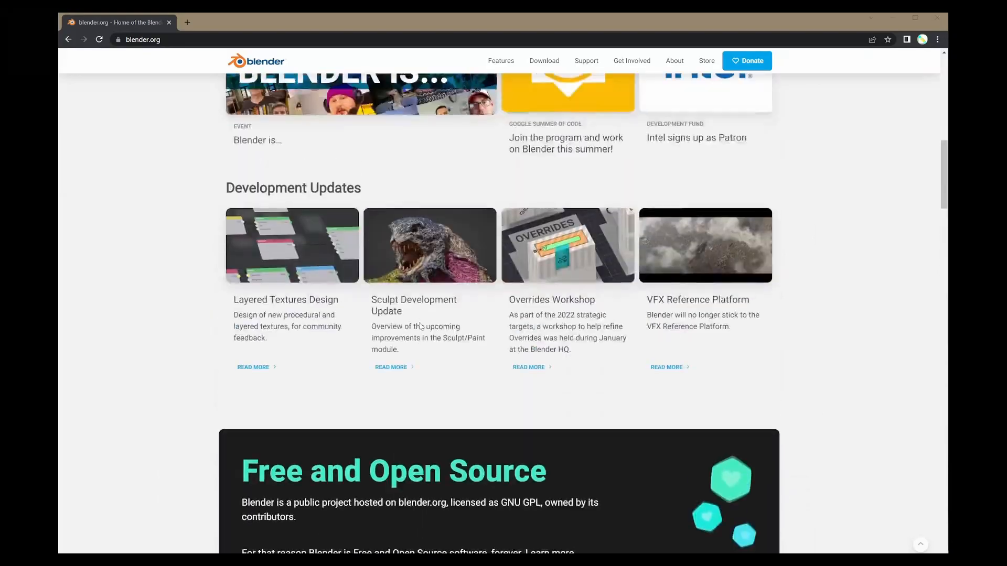
scroll("up", 3)
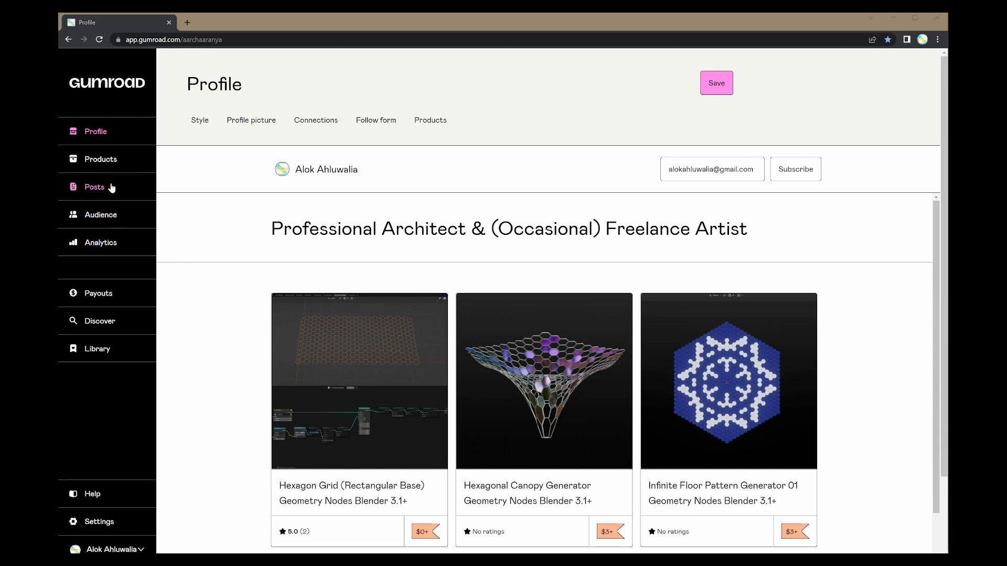
left_click(358, 380)
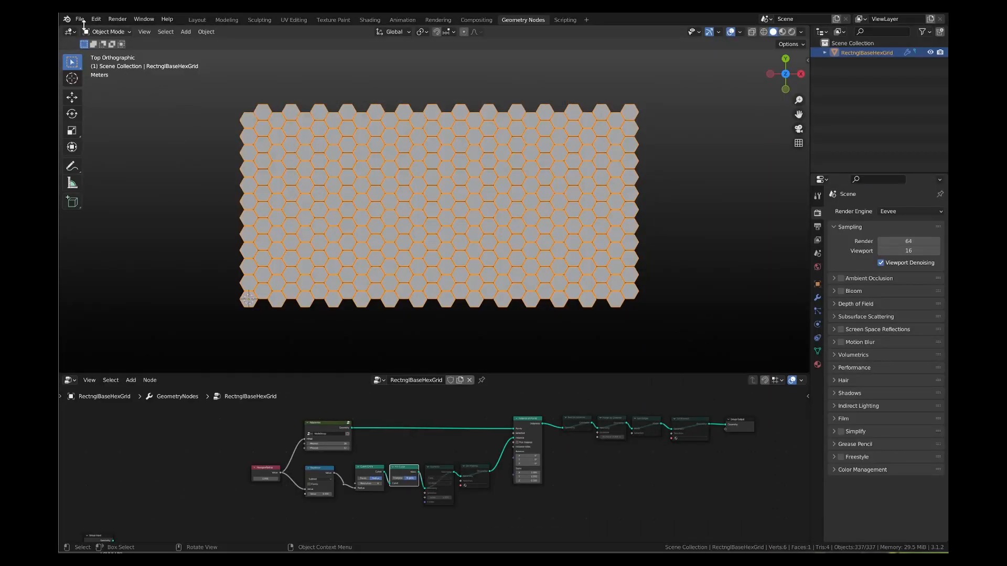
left_click(80, 18)
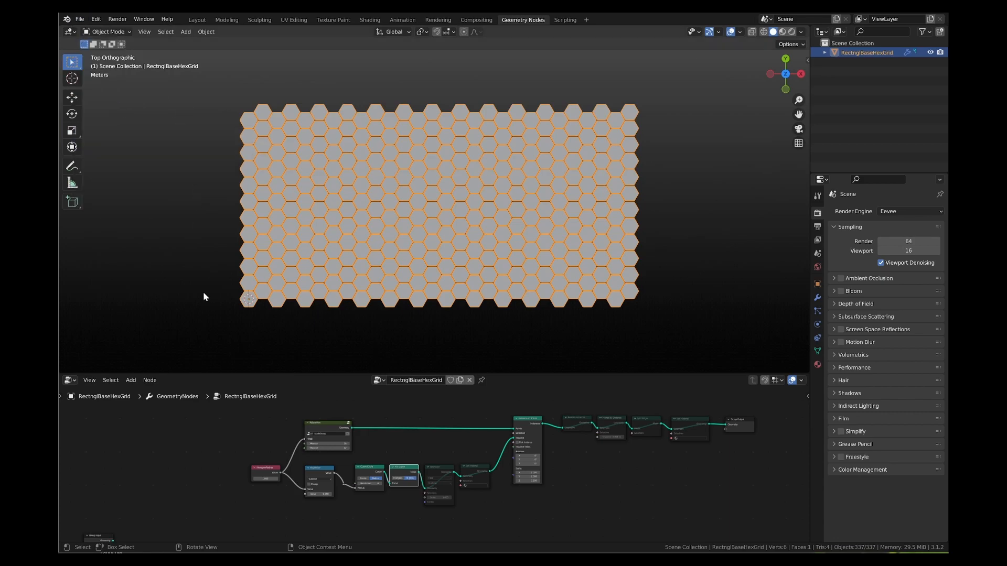
mouse_move(226, 117)
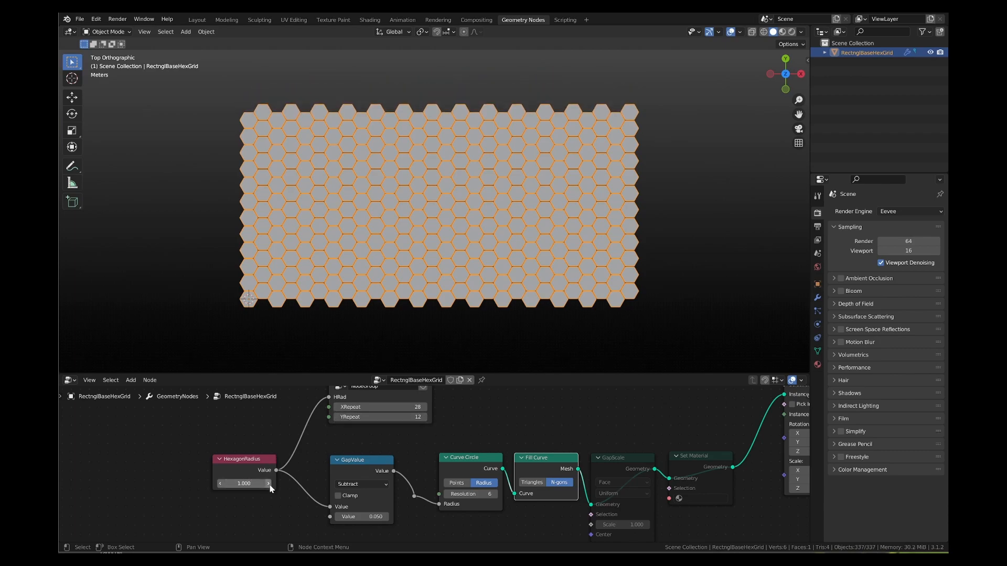
left_click(361, 516)
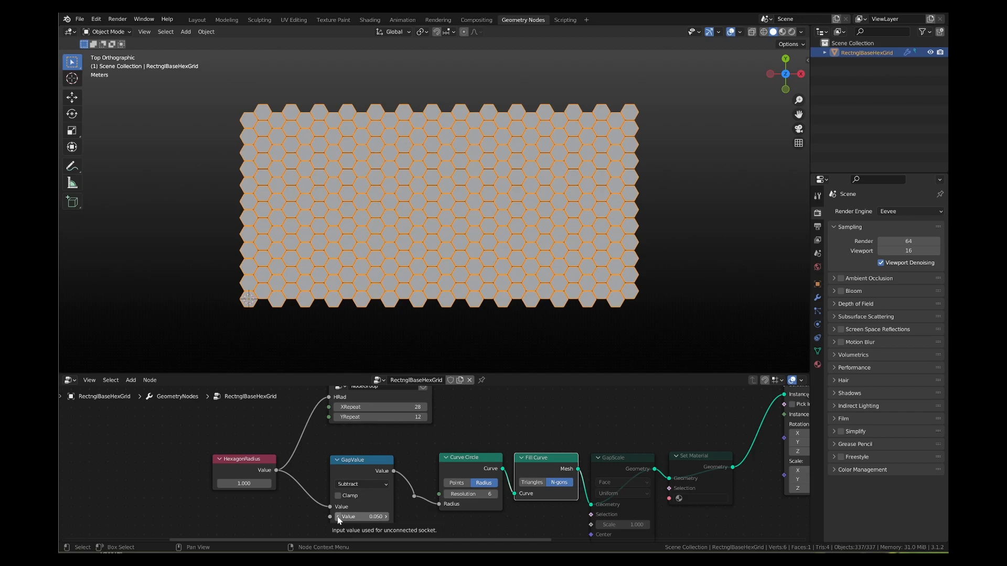
mouse_move(262, 469)
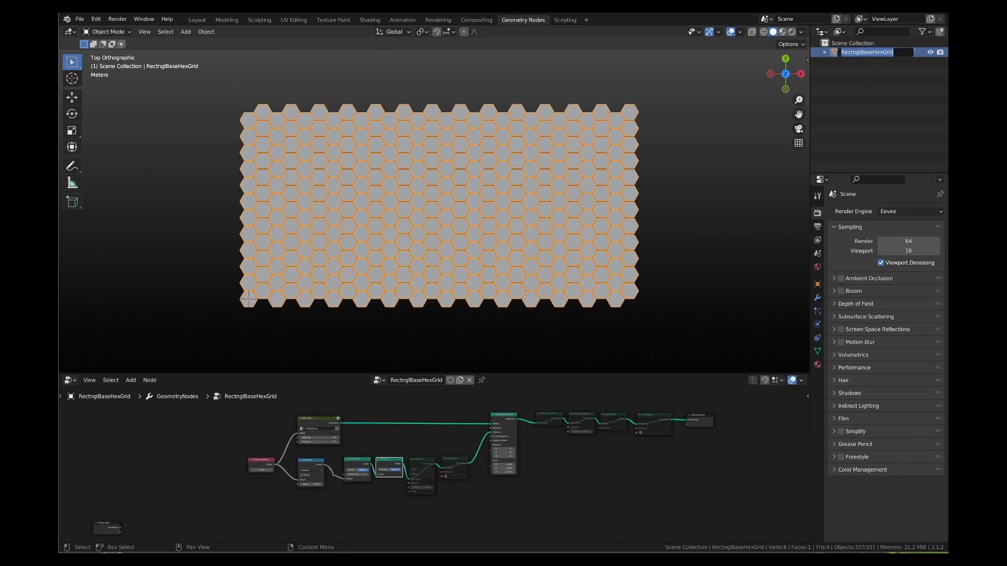
- Name the hex grid object CurveMesh and its geometry node group CurveDeformMesh
type("CurveMesh")
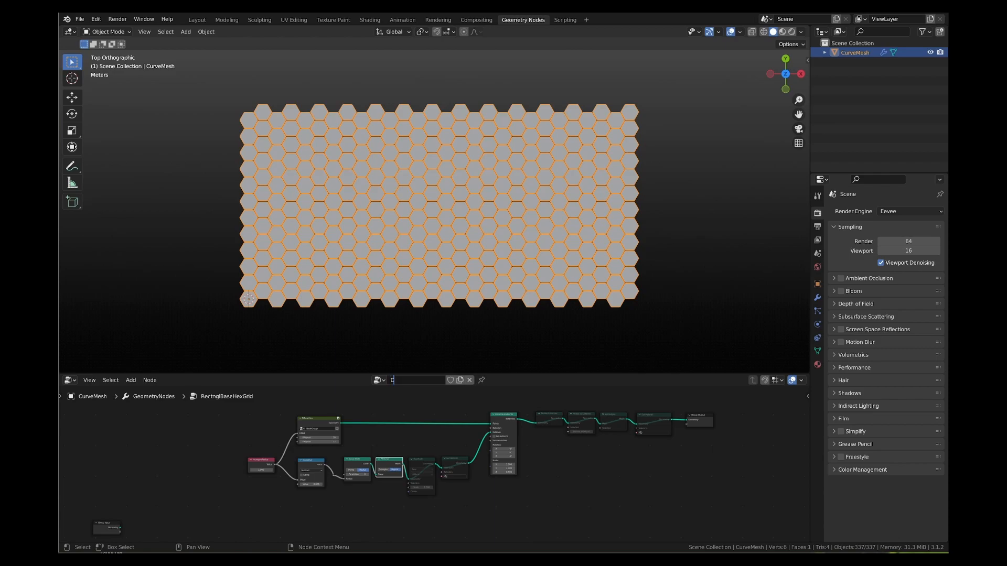
type("CurveDeform")
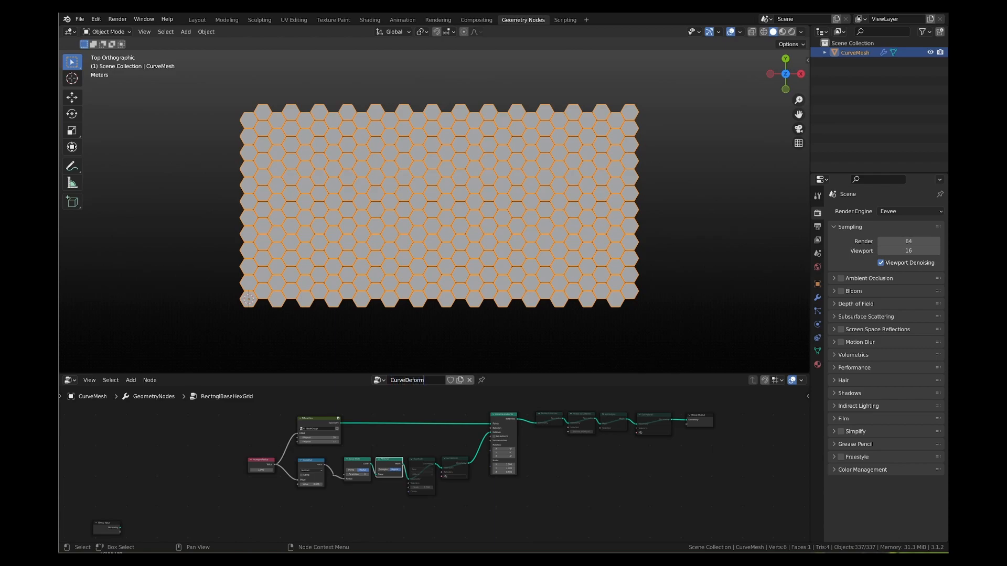
type("Ms")
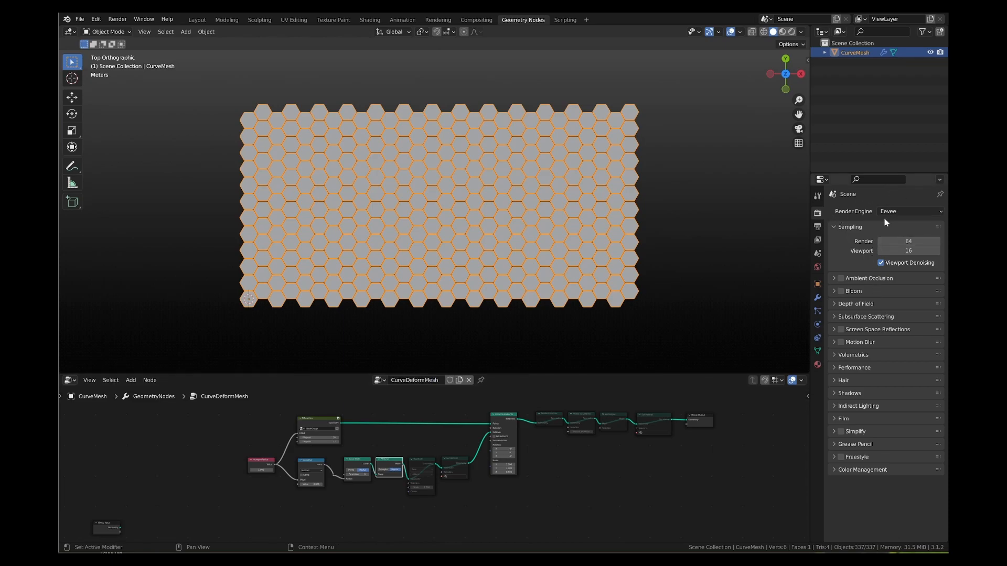
- Set viewport shading to MatCap with Random color and Cavity, and hide the 3D cursor overlay
left_click(800, 31)
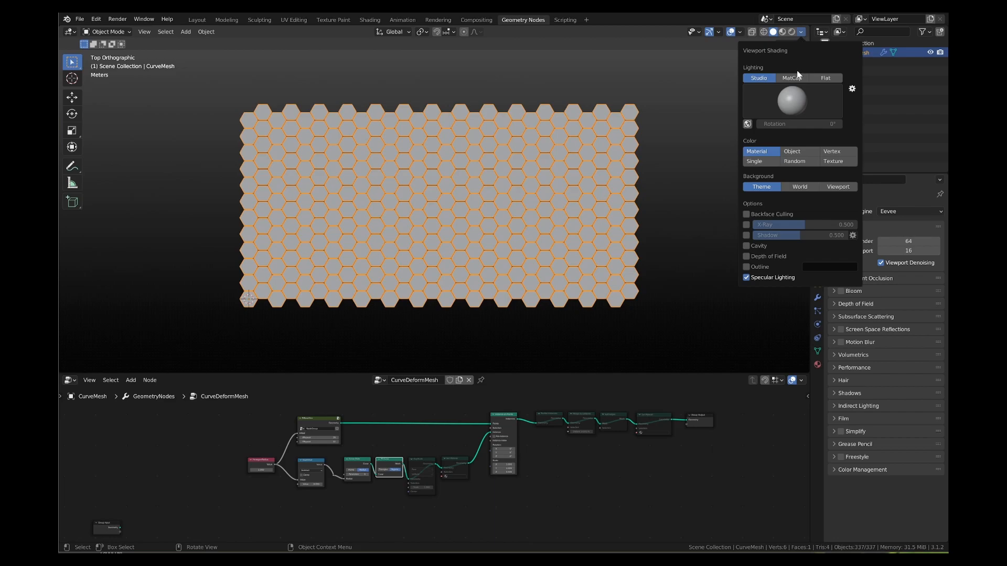
left_click(791, 78)
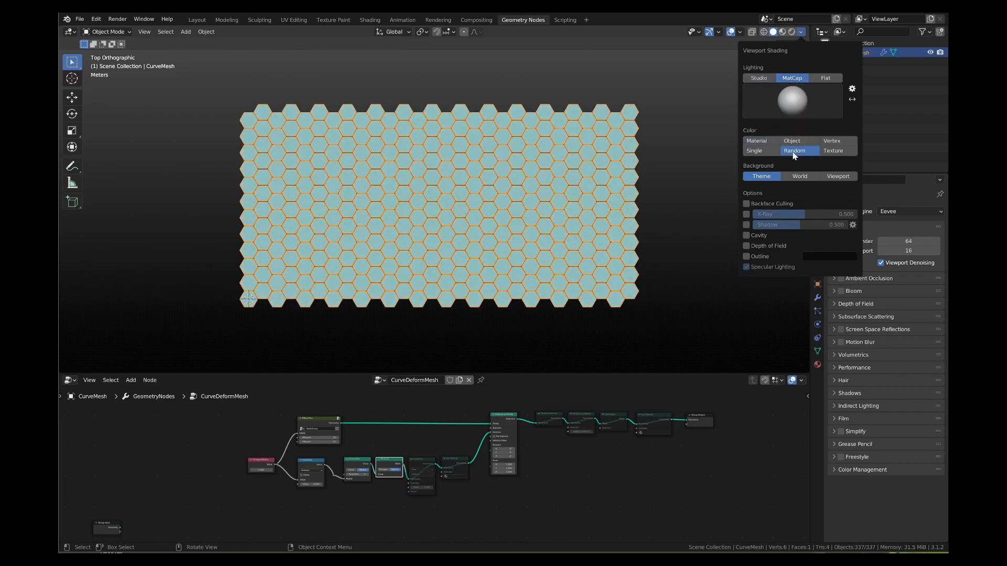
left_click(744, 235)
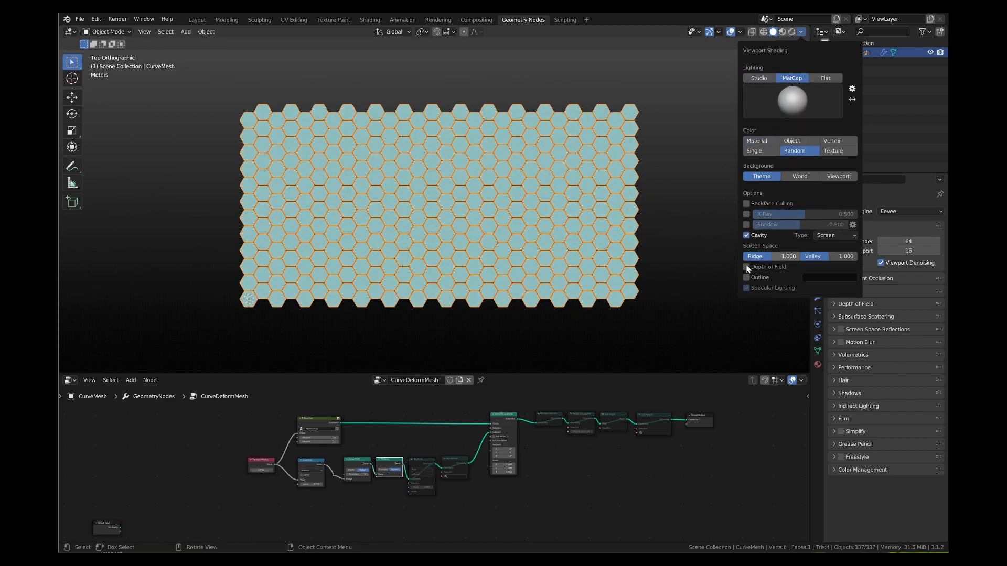
left_click(744, 91)
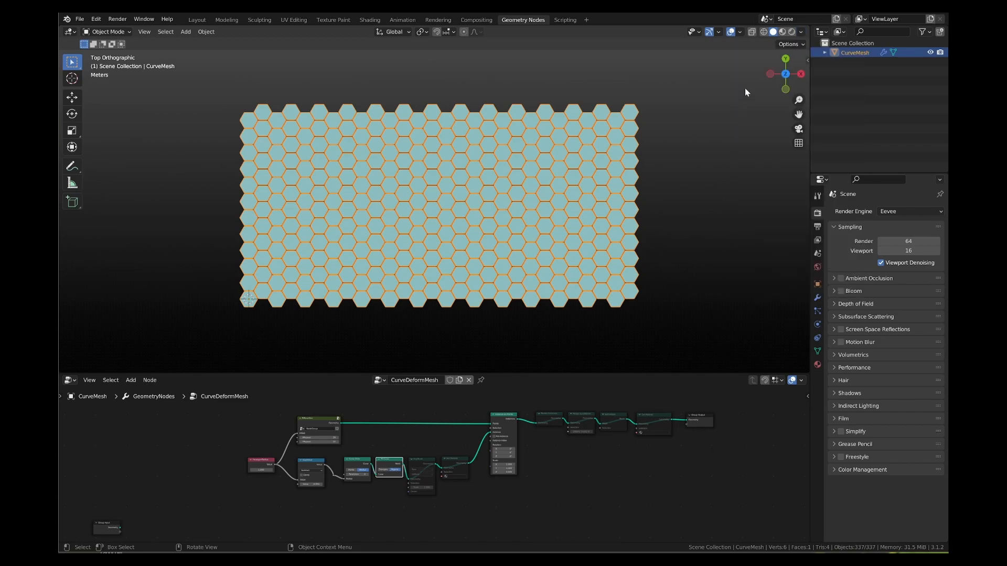
left_click(738, 31)
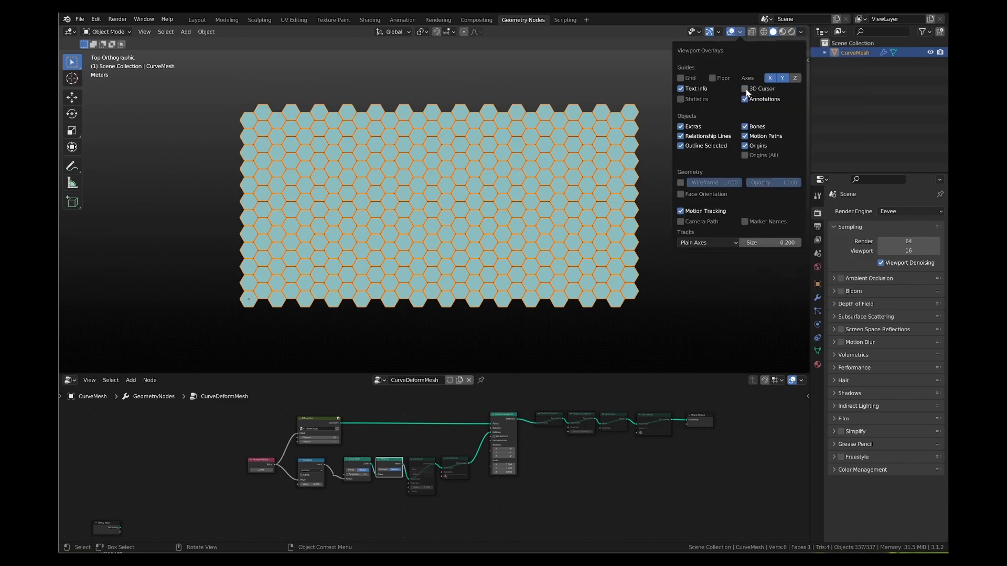
left_click(744, 146)
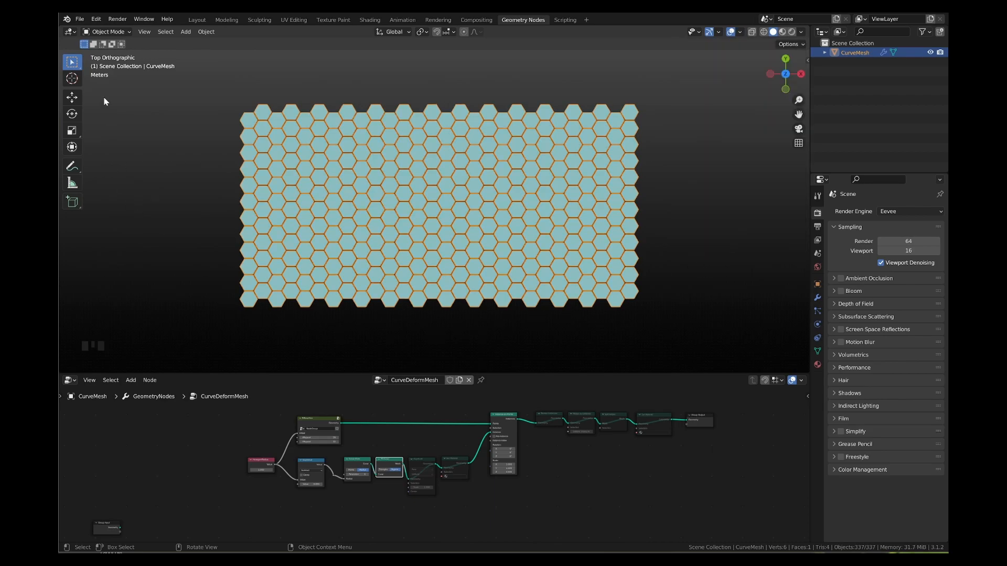
left_click(95, 19)
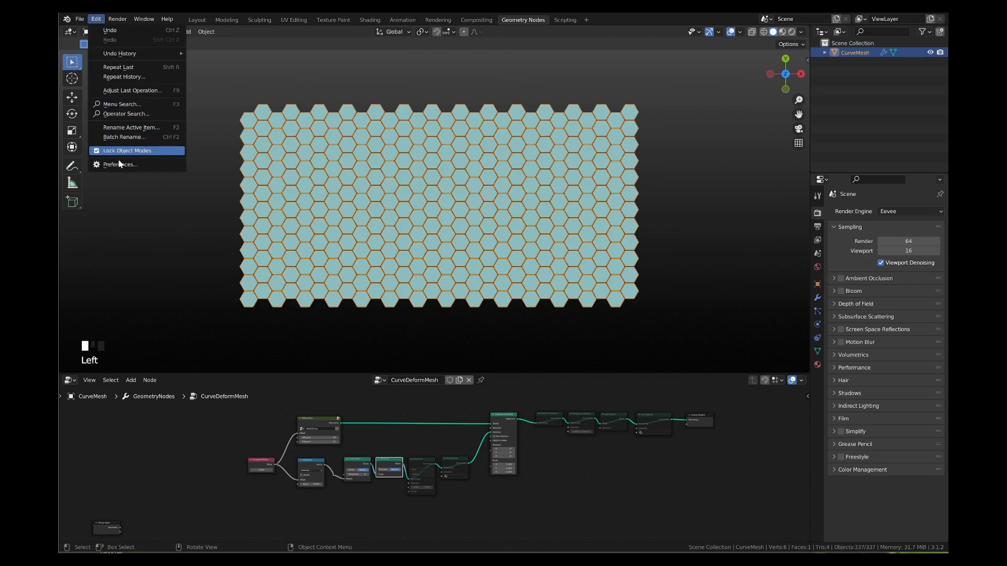
left_click(120, 164)
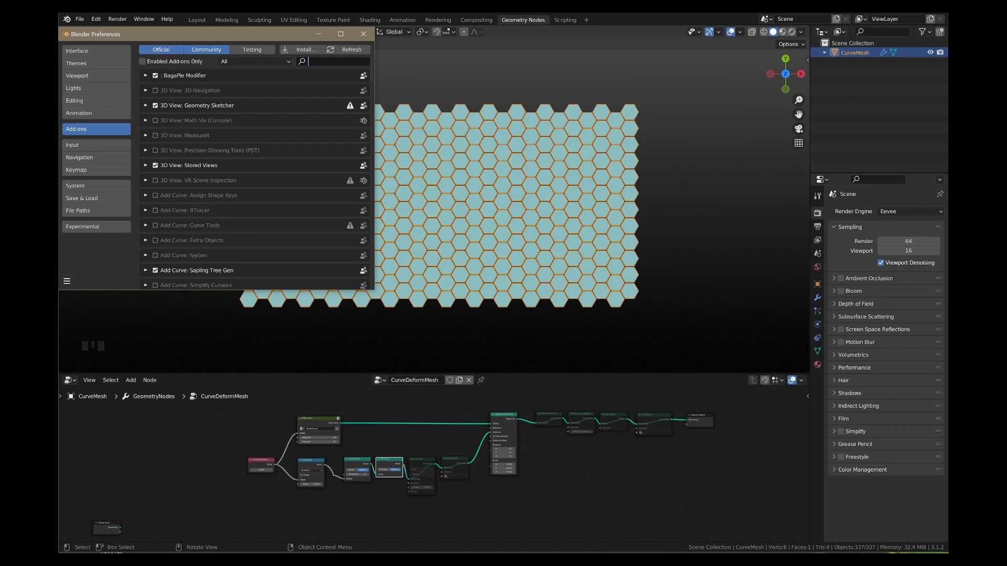
type("node")
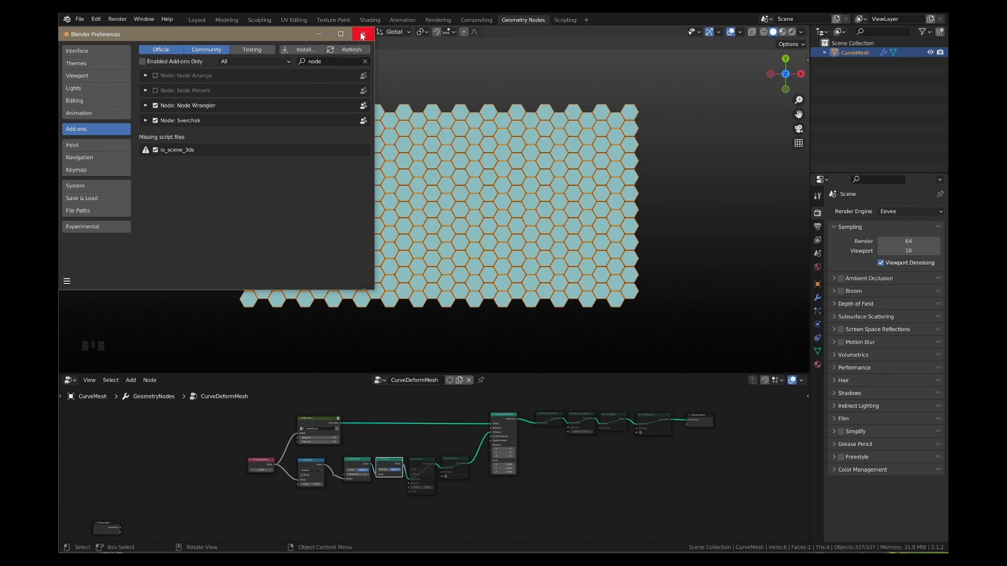
left_click(361, 34)
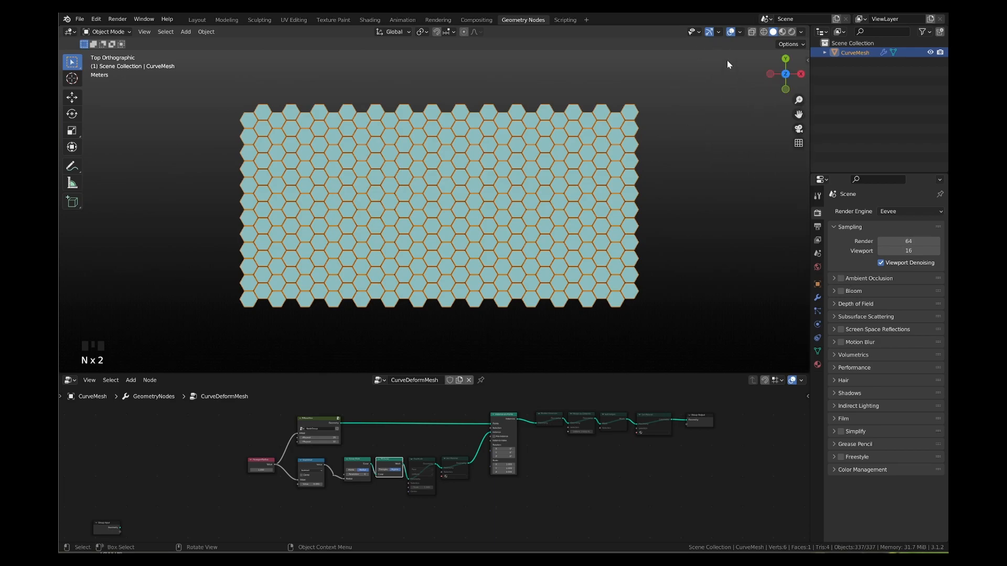
mouse_move(326, 296)
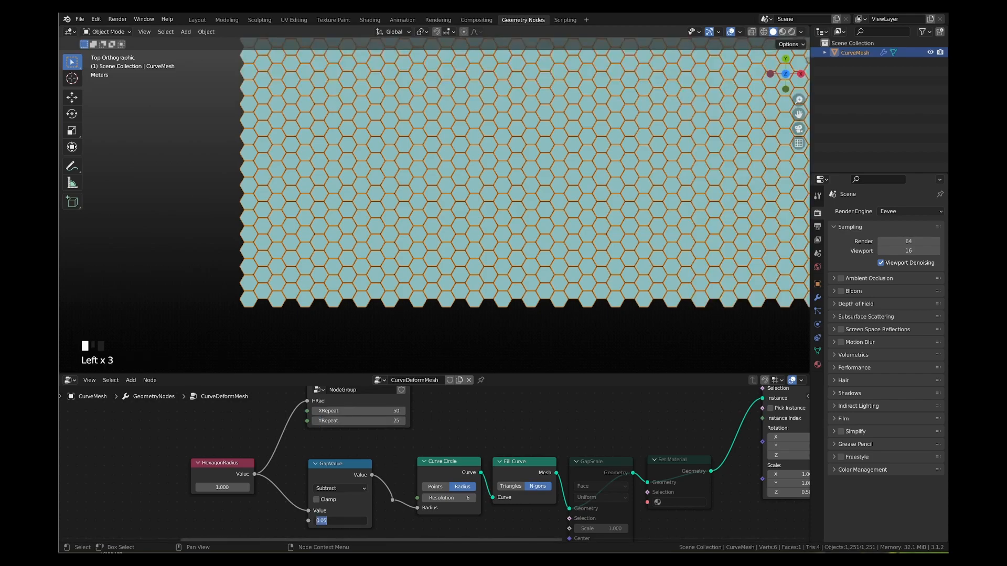
- Set the GapValue node's Value to 0.000 and zoom out over the node tree
type("0.000")
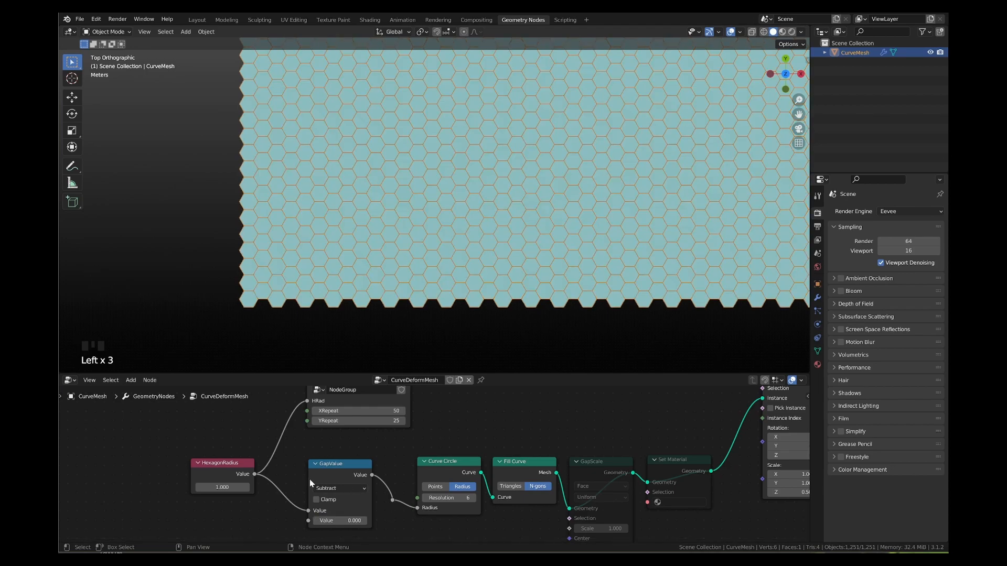
scroll("down", 3)
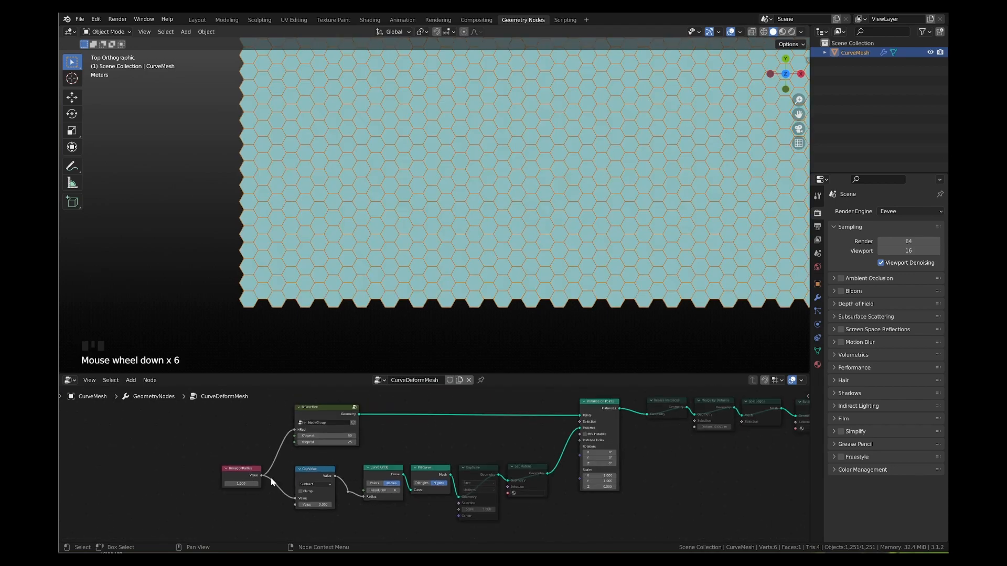
scroll("down", 3)
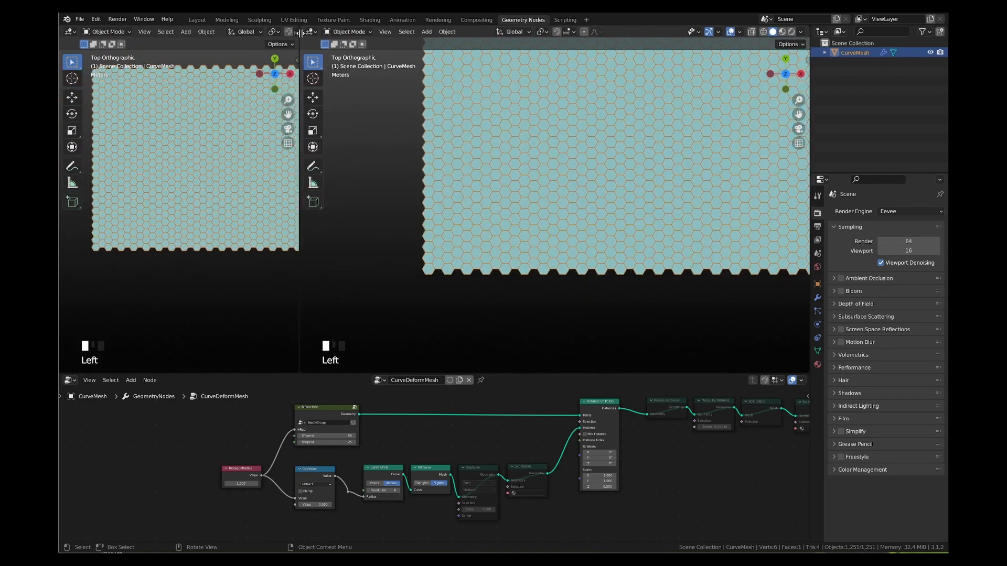
- Show the Spreadsheet and preview Merge by Distance, dropping vertices from 7,500 to 2,650
left_click(66, 31)
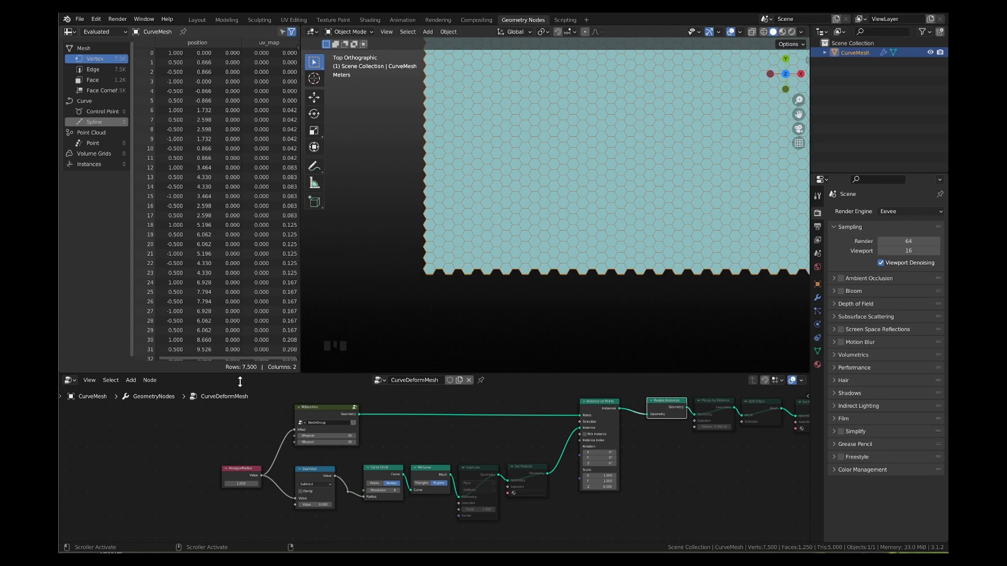
left_click(713, 408)
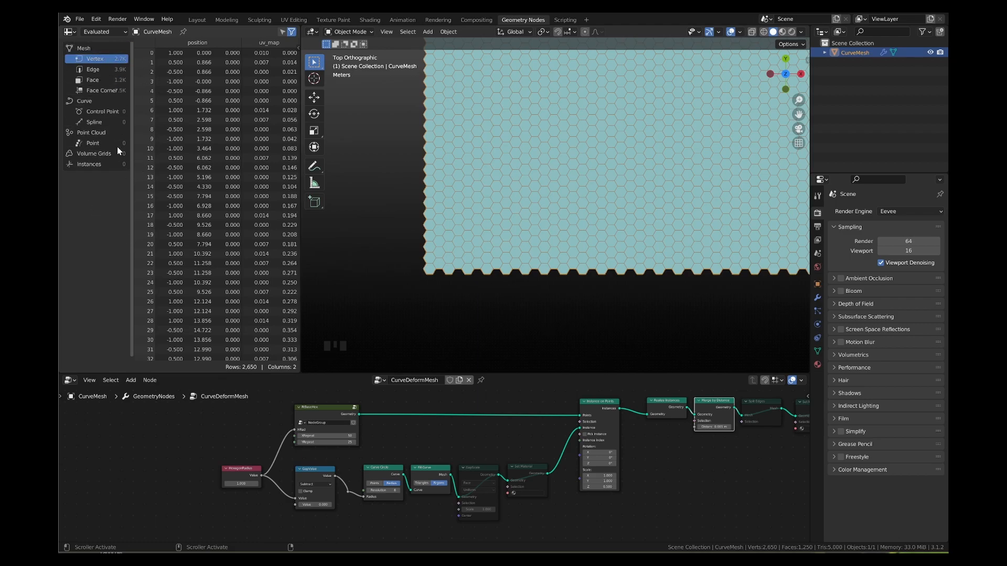
scroll("down", 3)
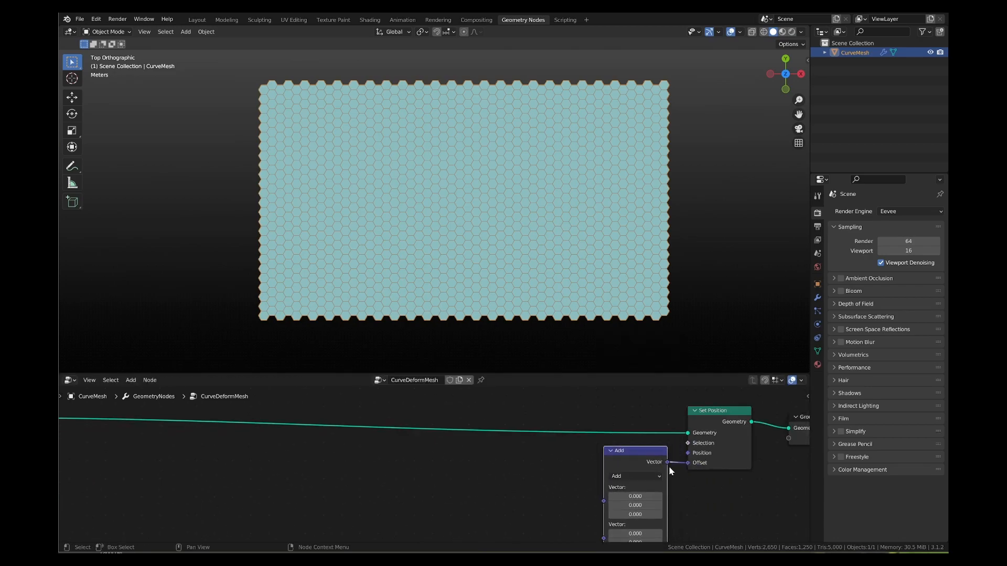
- Switch the Vector Math node to Multiply and add a Normal input node
left_click(635, 475)
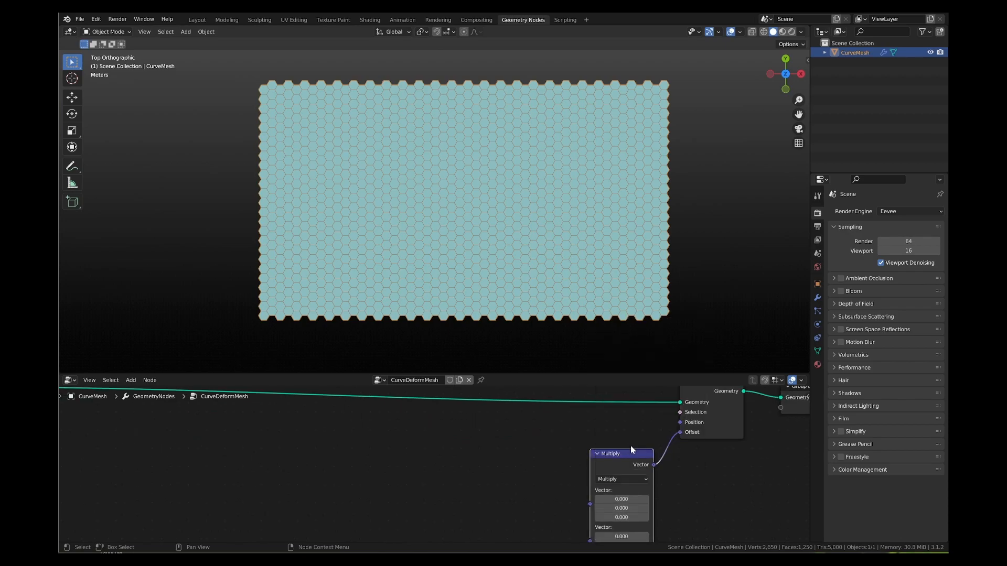
type("norm")
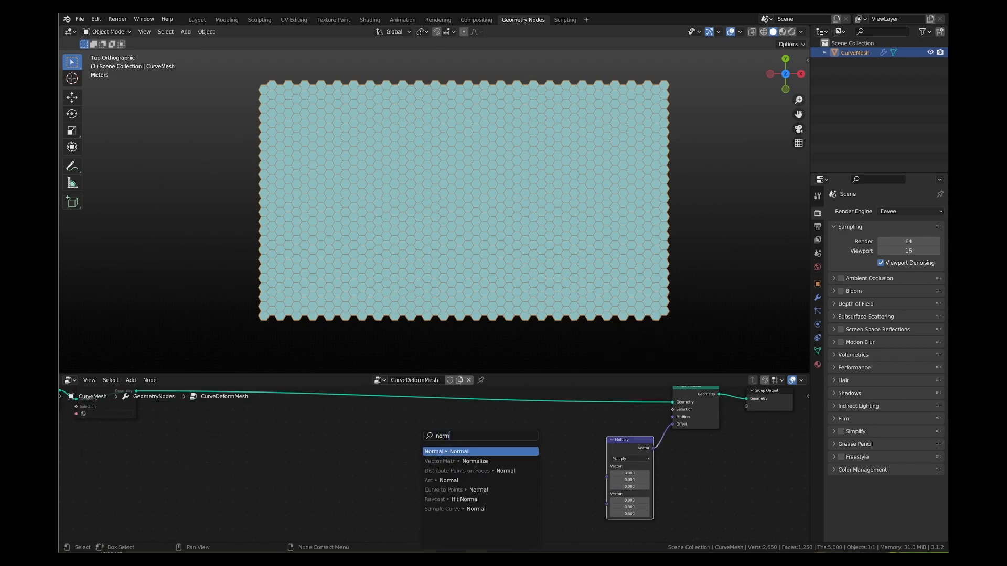
left_click(446, 451)
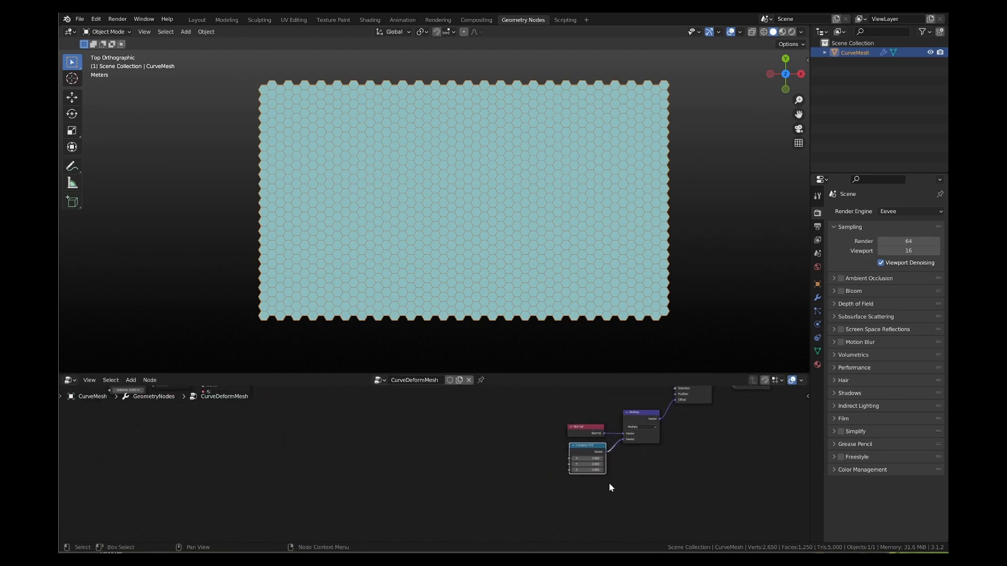
- Add a Transform node for the ico sphere and feed proximity Distance into the Z offset
left_click(130, 380)
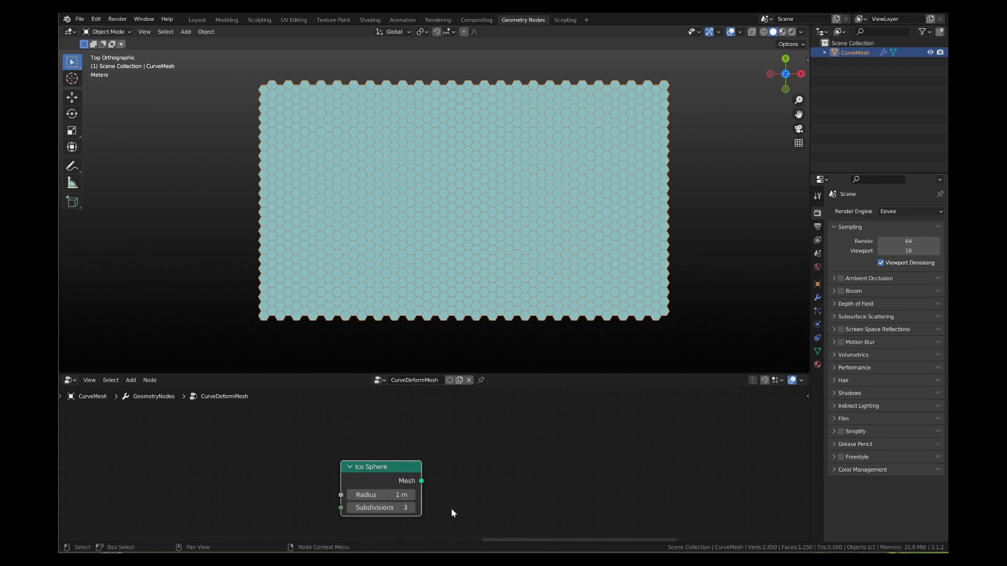
type("tran")
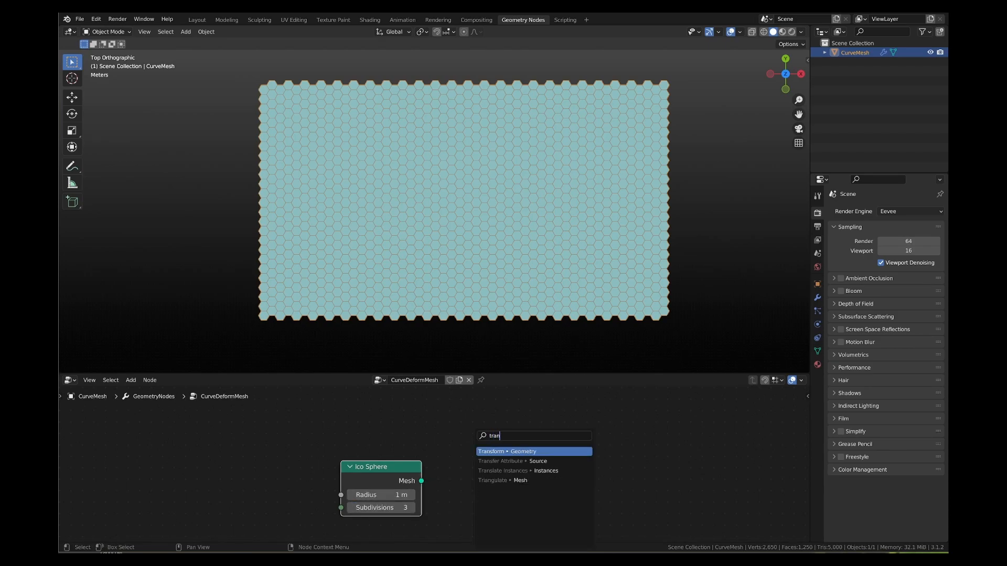
left_click(513, 451)
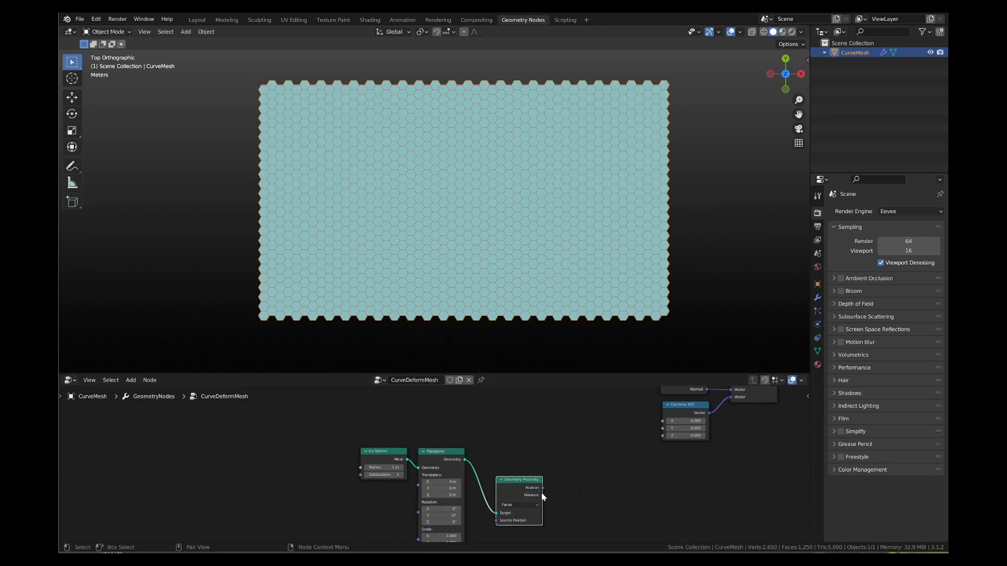
left_click_drag(543, 494, 663, 435)
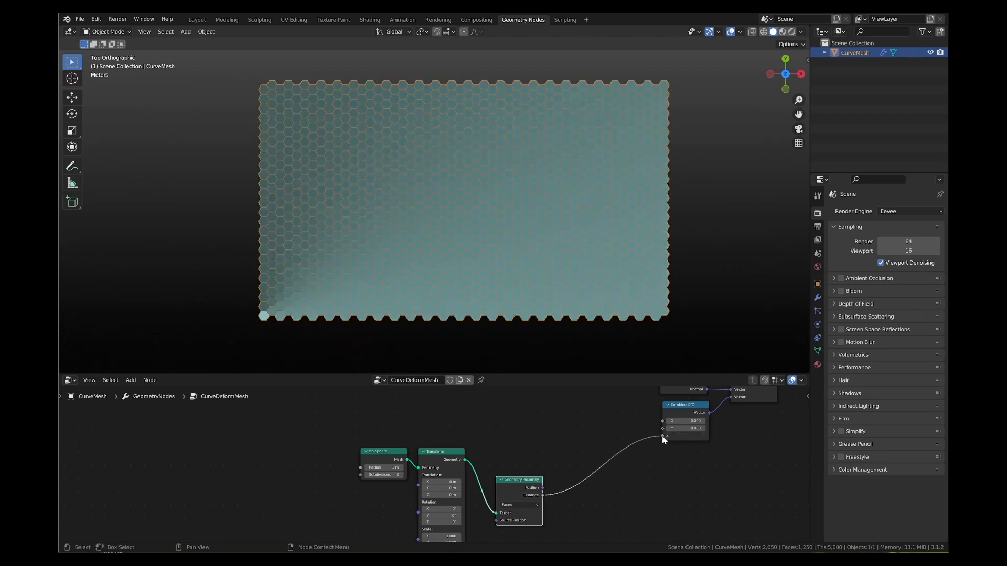
left_click_drag(462, 199, 514, 225)
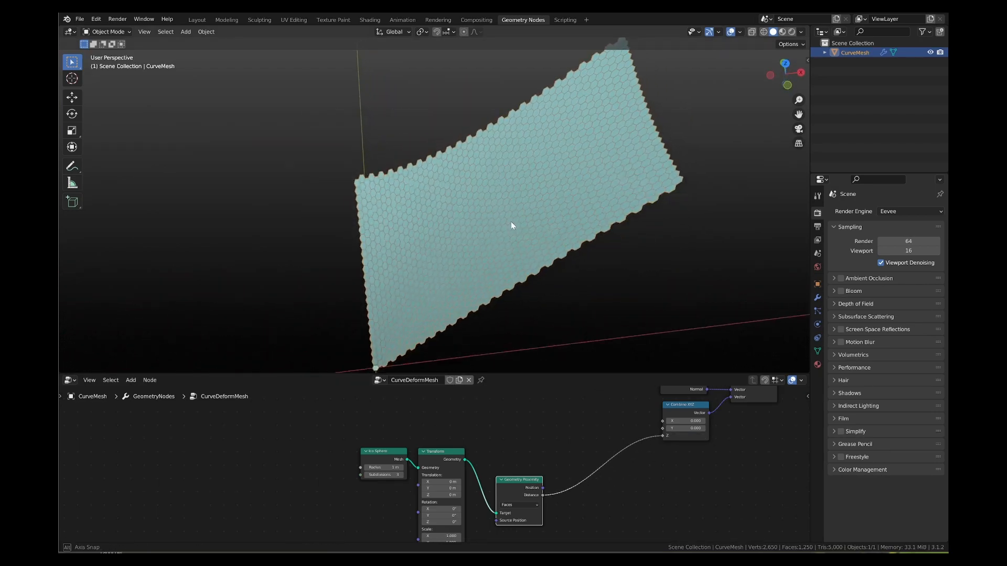
left_click_drag(512, 225, 503, 236)
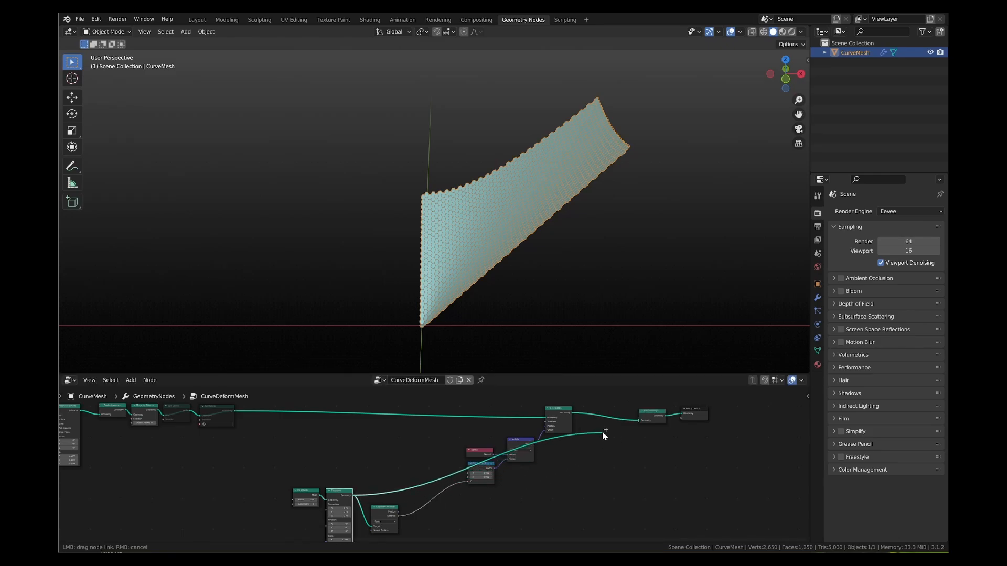
- Connect the Transform node's Geometry output into the Join Geometry before Group Output
left_click_drag(603, 430, 646, 421)
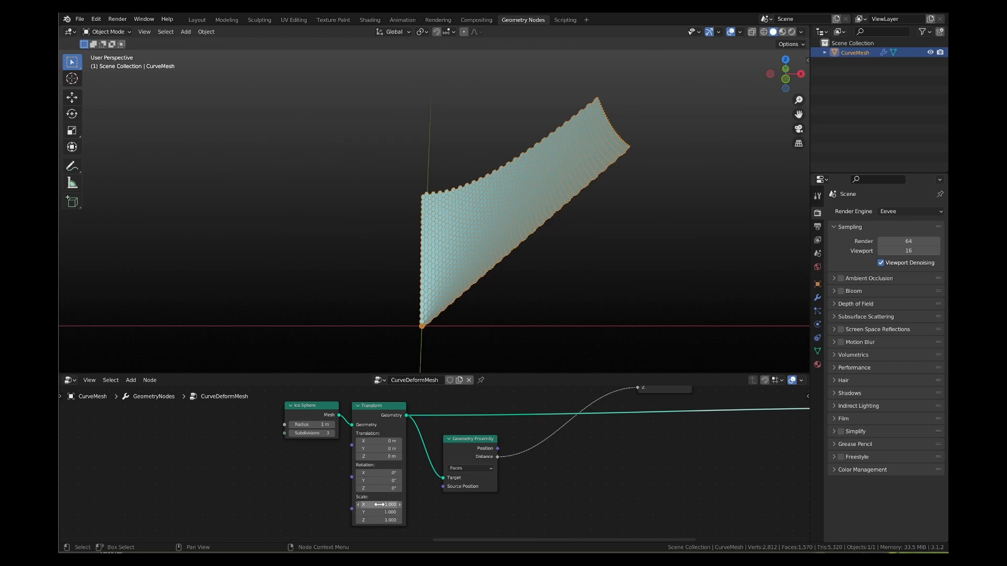
- Drag the Transform translation fields to place the controller at 4.4, 22.3, -9.3
left_click(378, 504)
type("5.000")
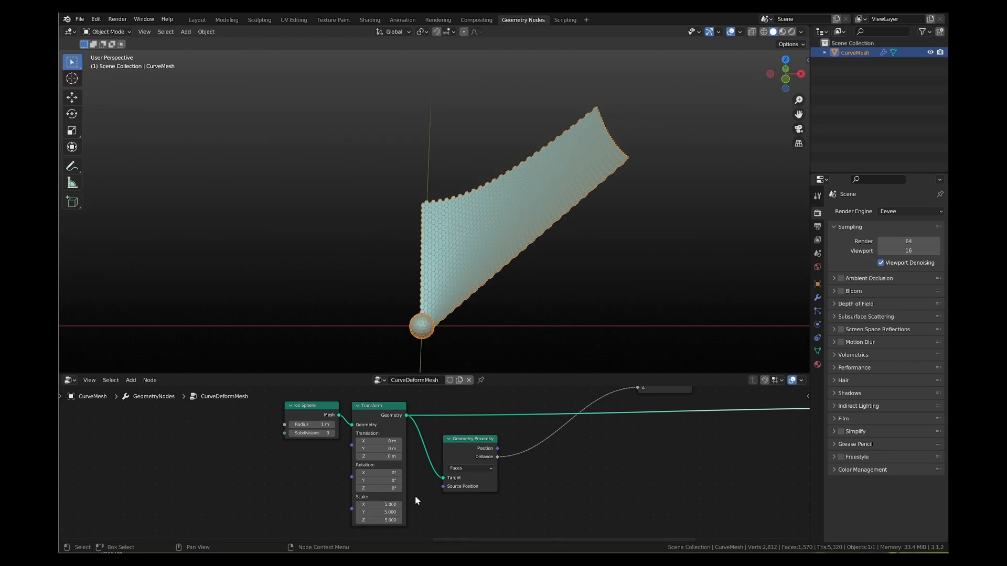
left_click_drag(377, 441, 411, 441)
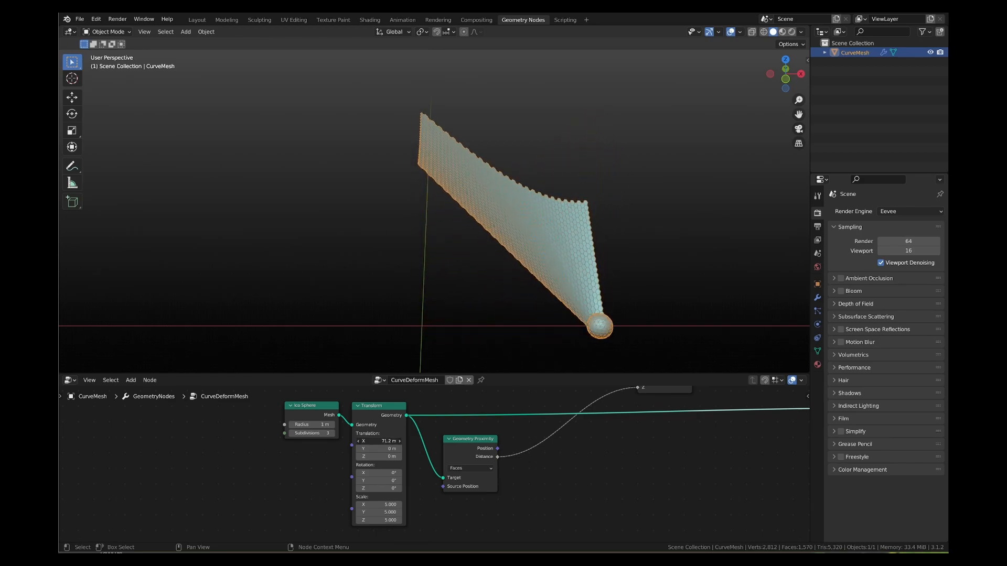
left_click_drag(398, 441, 360, 441)
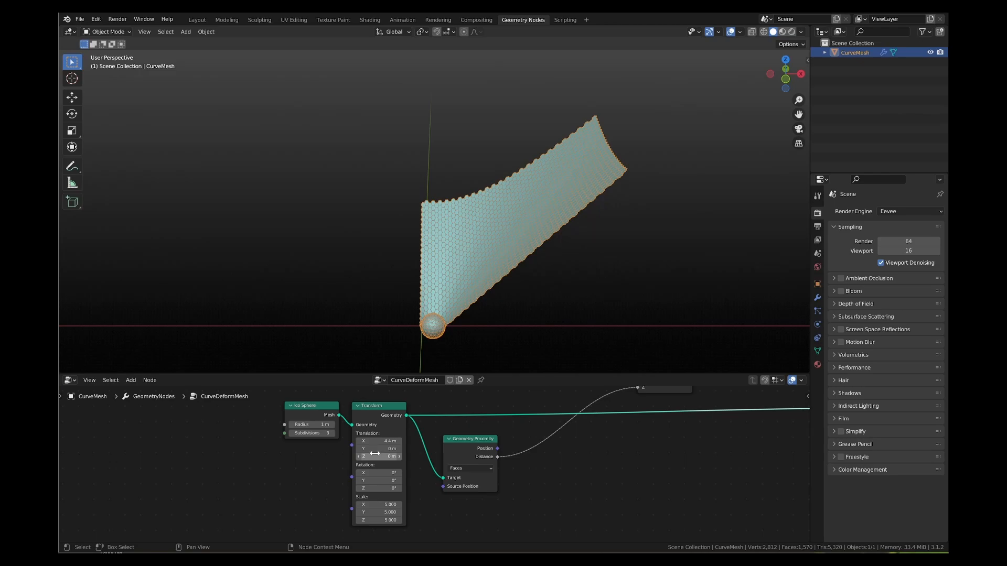
left_click_drag(379, 448, 417, 449)
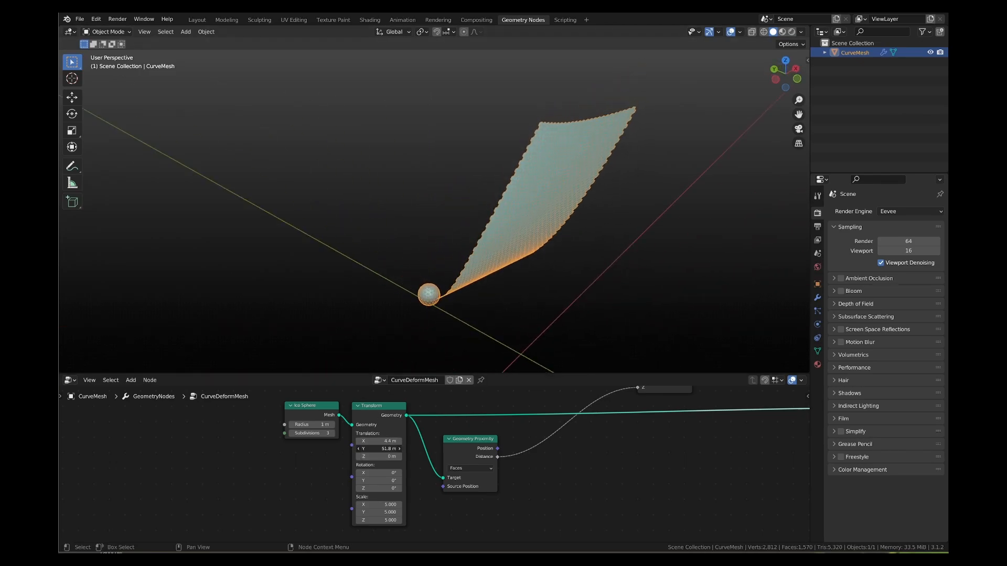
left_click_drag(378, 448, 379, 456)
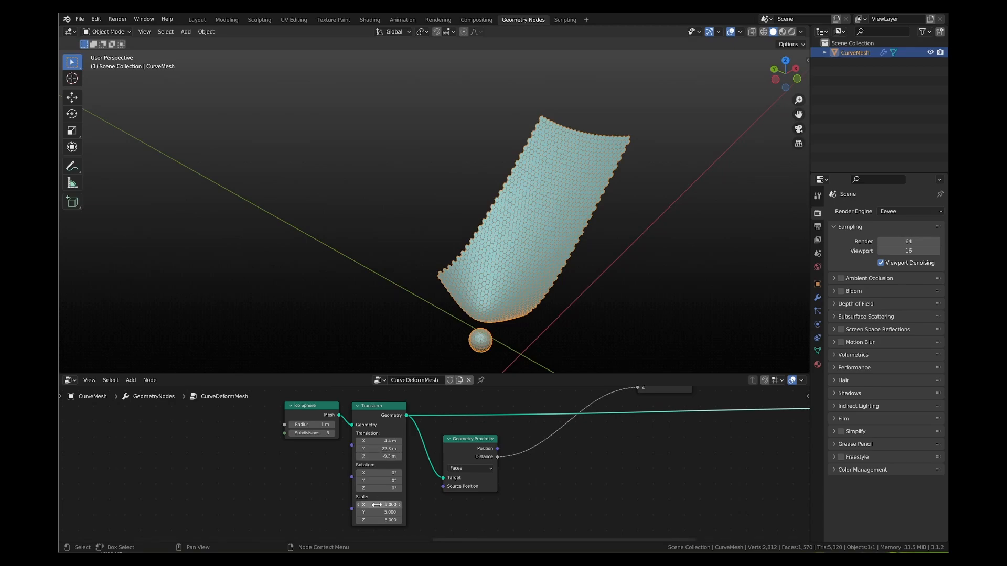
- Enlarge and stretch the controller sphere through its Transform Scale values
left_click_drag(378, 504, 398, 504)
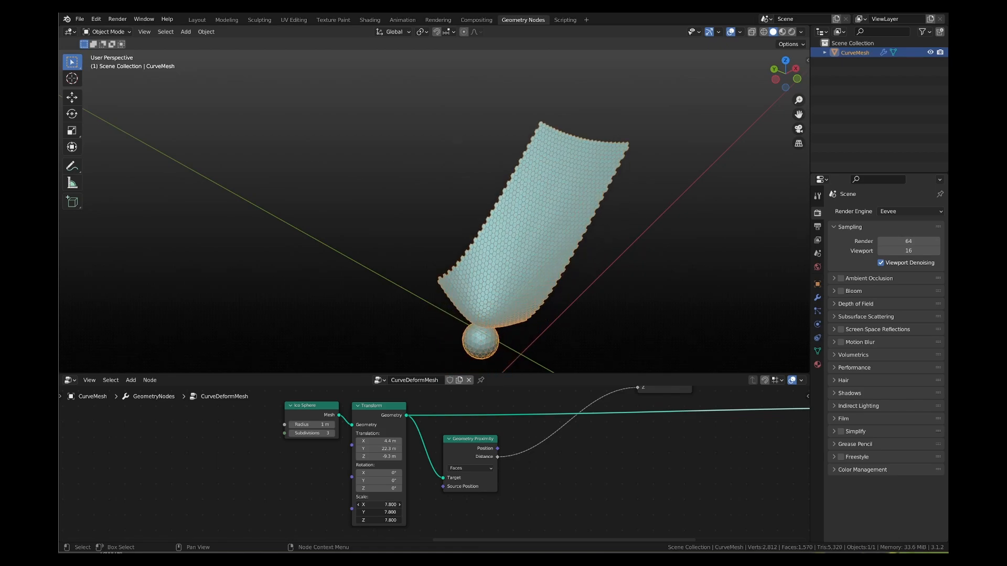
left_click_drag(385, 504, 382, 504)
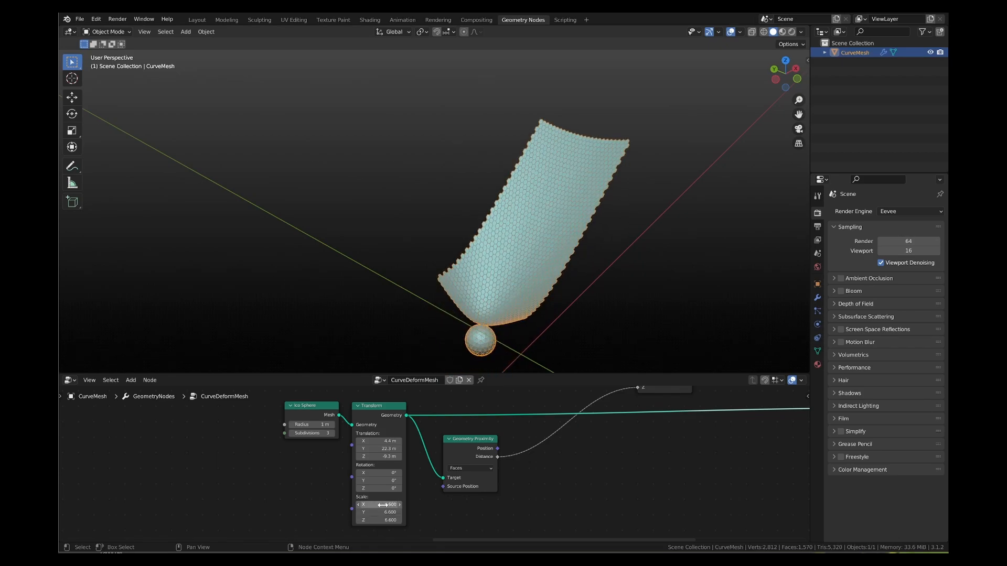
left_click_drag(379, 504, 398, 503)
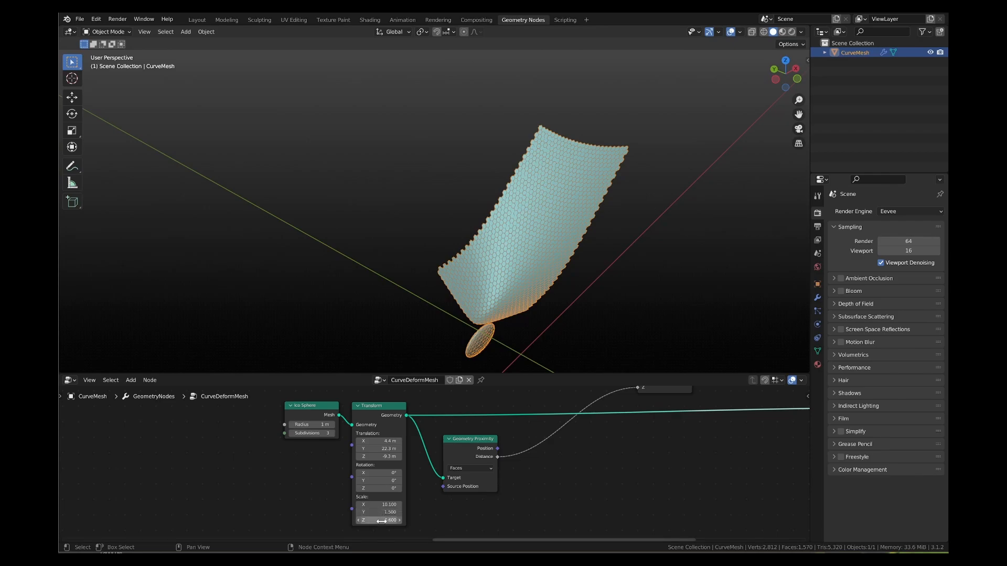
left_click_drag(379, 520, 398, 520)
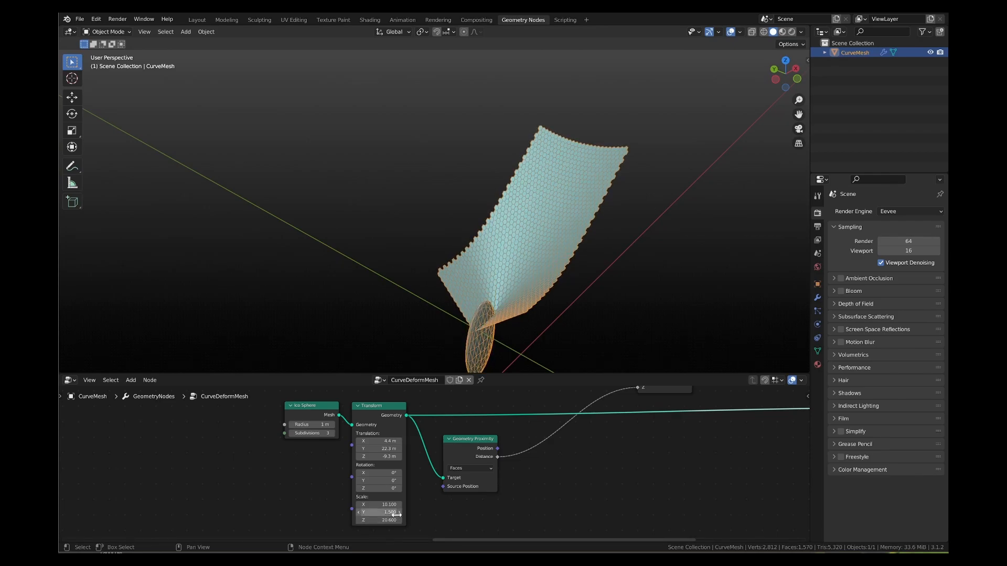
double_click(378, 504)
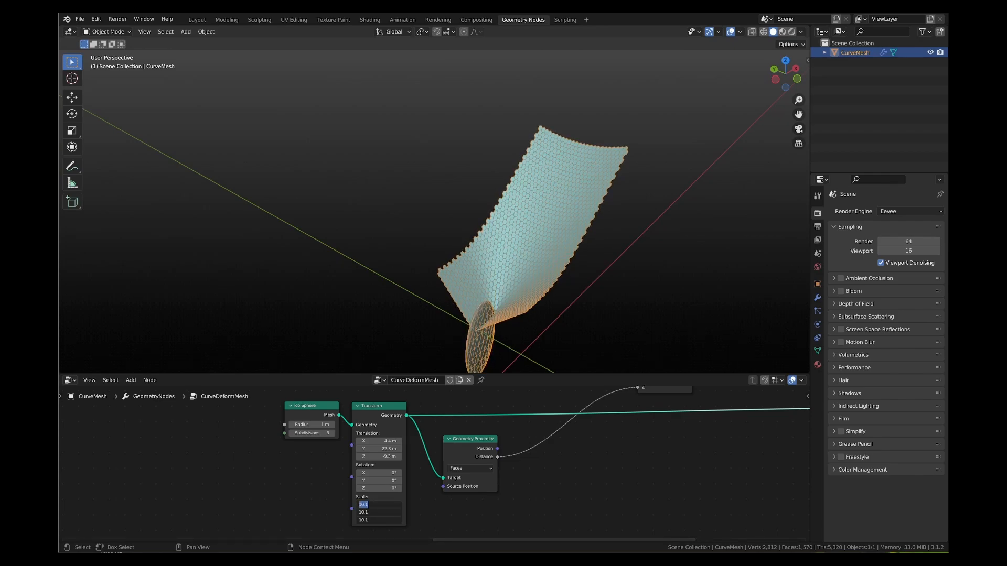
- Scale the controller to 28.8 × 7 × 7, then try a 76.8 Z rotation and a Y tilt
type("7.000")
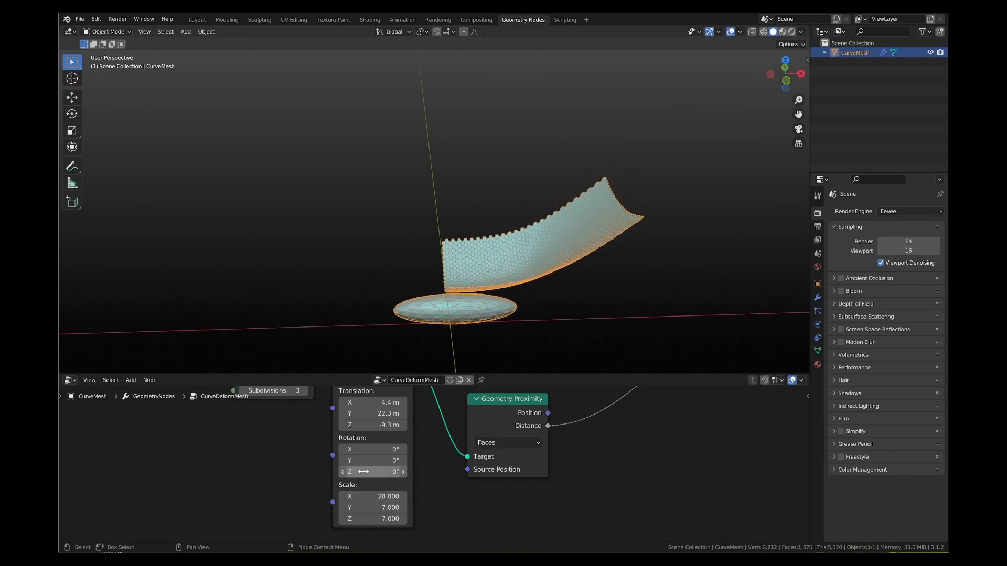
left_click_drag(372, 472, 398, 471)
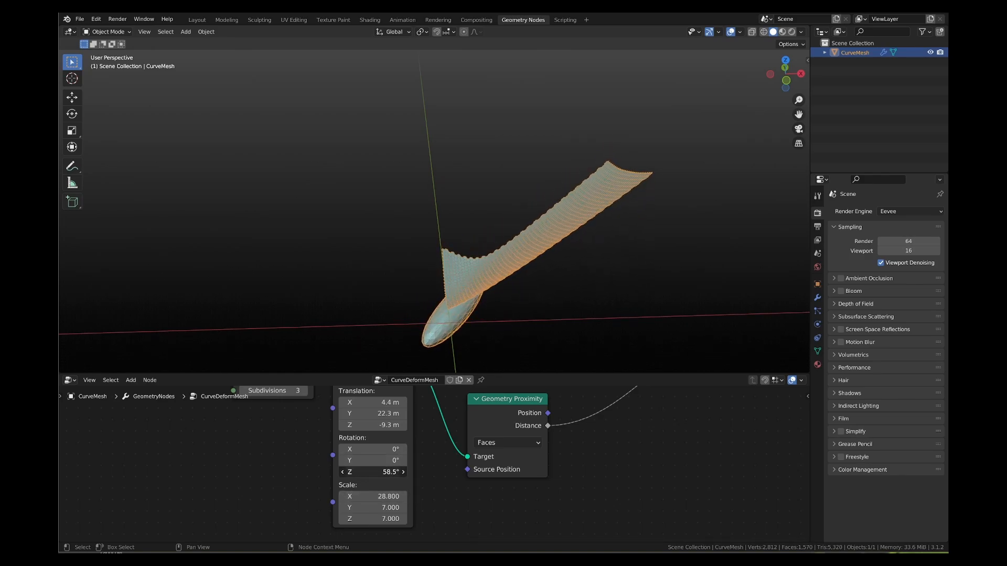
left_click_drag(373, 472, 334, 472)
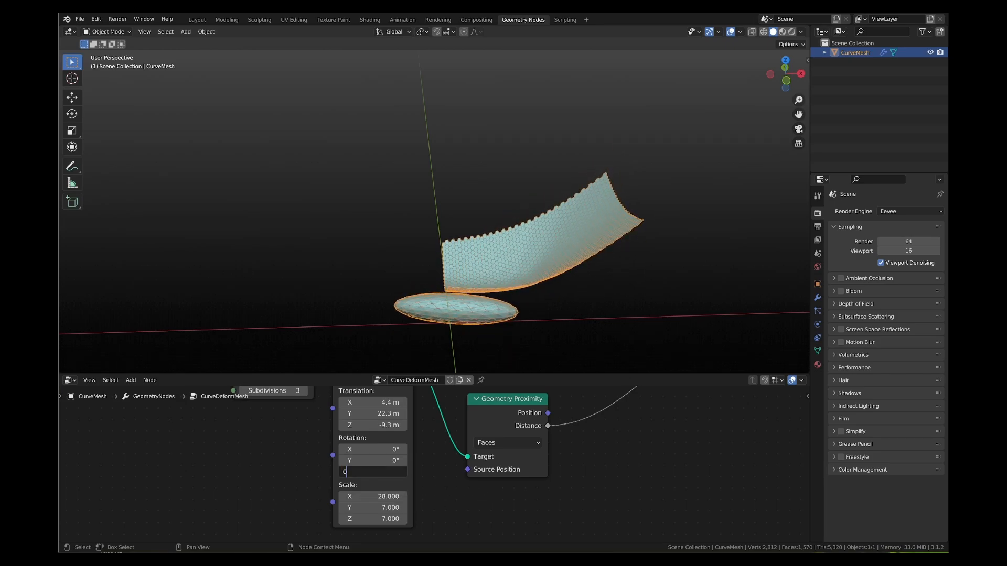
type("76.8")
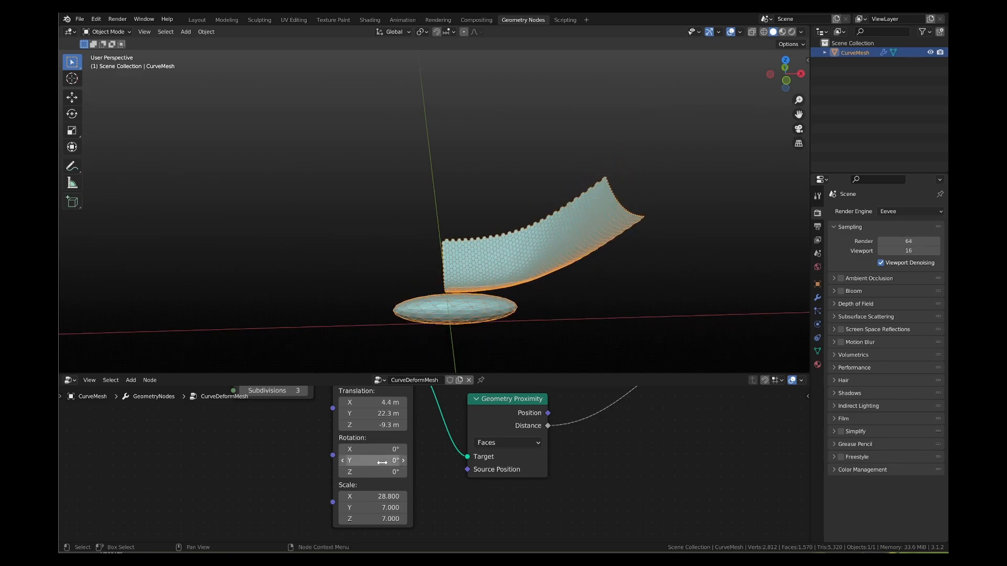
left_click_drag(373, 449, 383, 449)
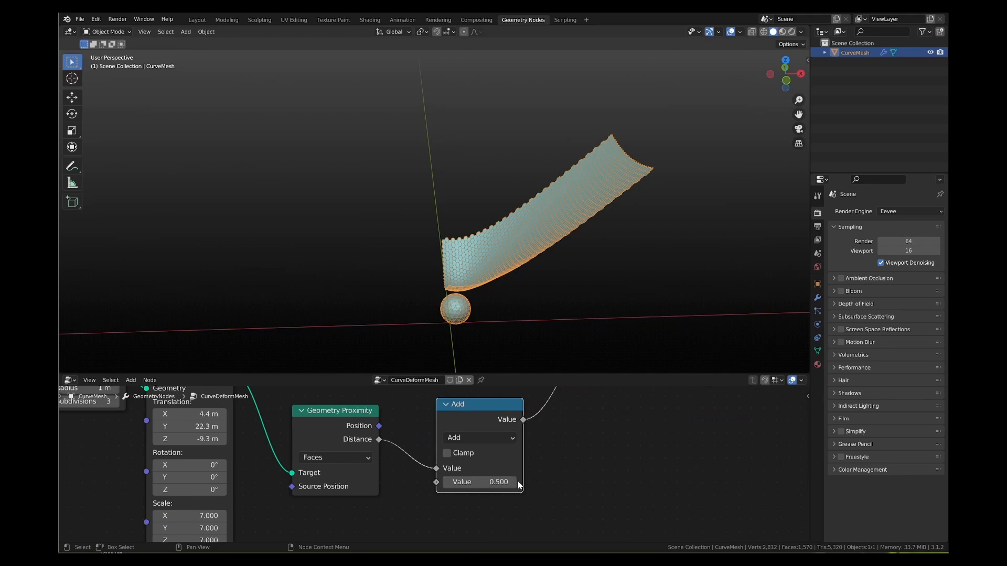
- Switch the proximity Math node from Add to Multiply and raise its value to 1.2
left_click(478, 437)
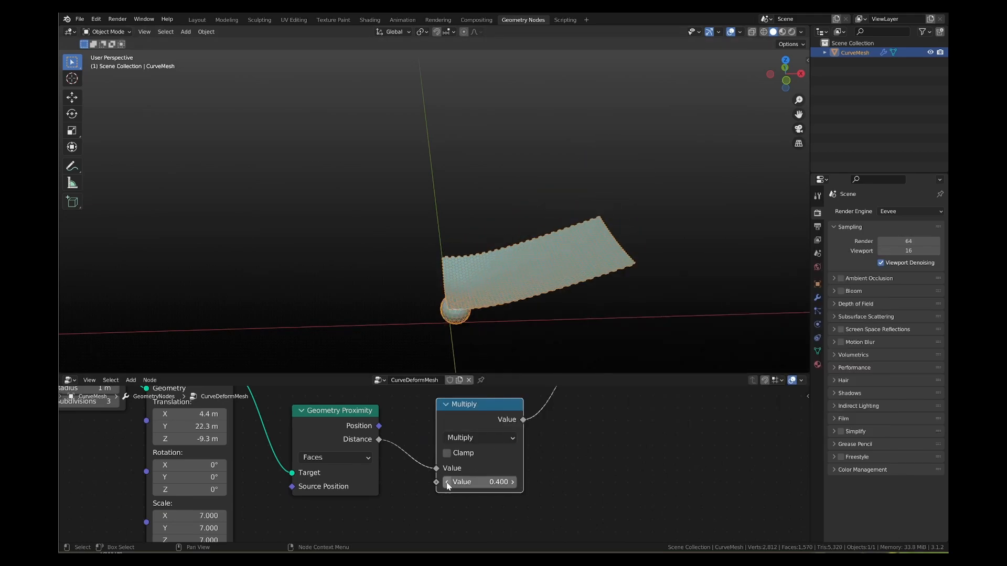
left_click_drag(478, 483, 513, 482)
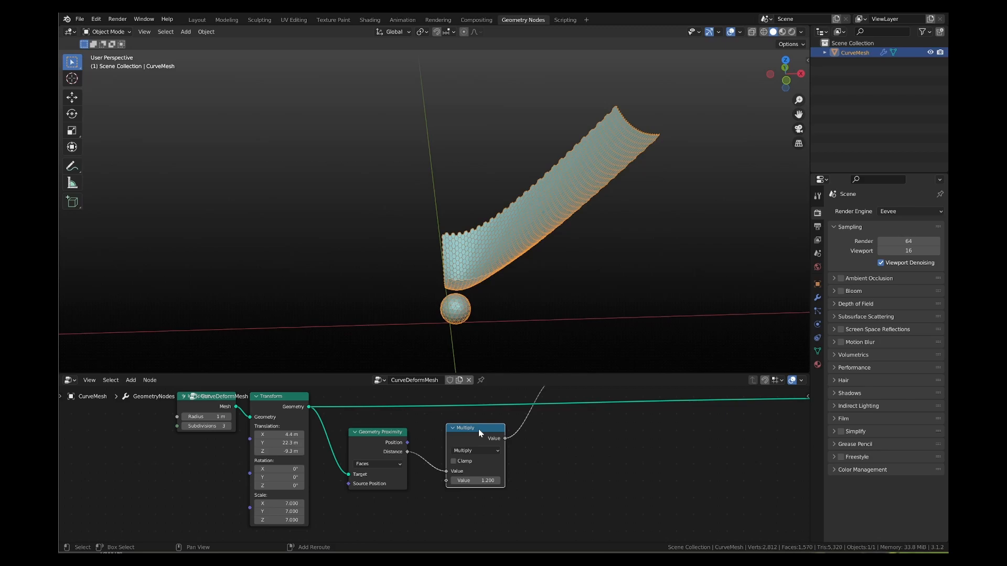
- Frame the Multiply node as 'Strength' and feed the distance through a Smoother Step Map Range
left_click(475, 427)
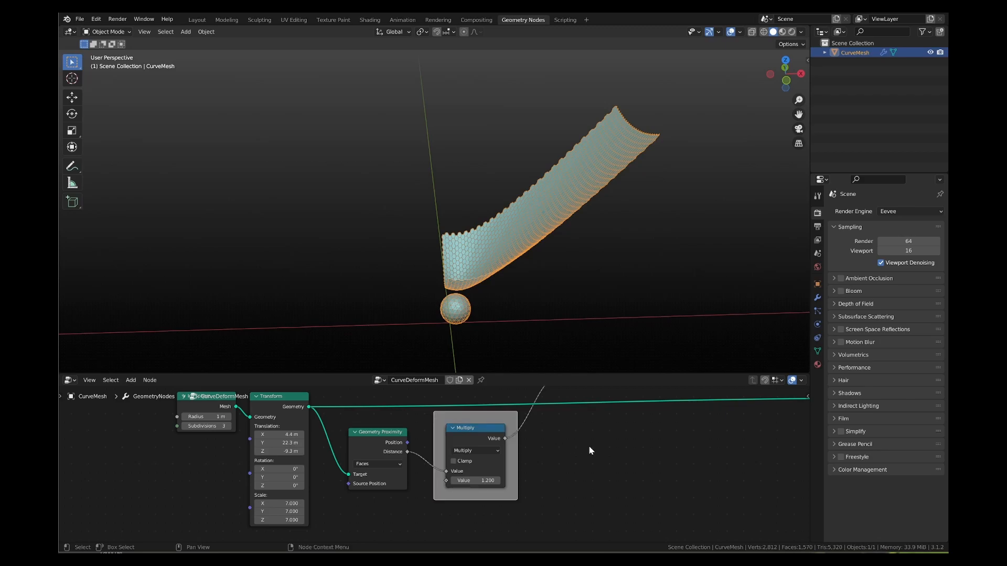
type("st")
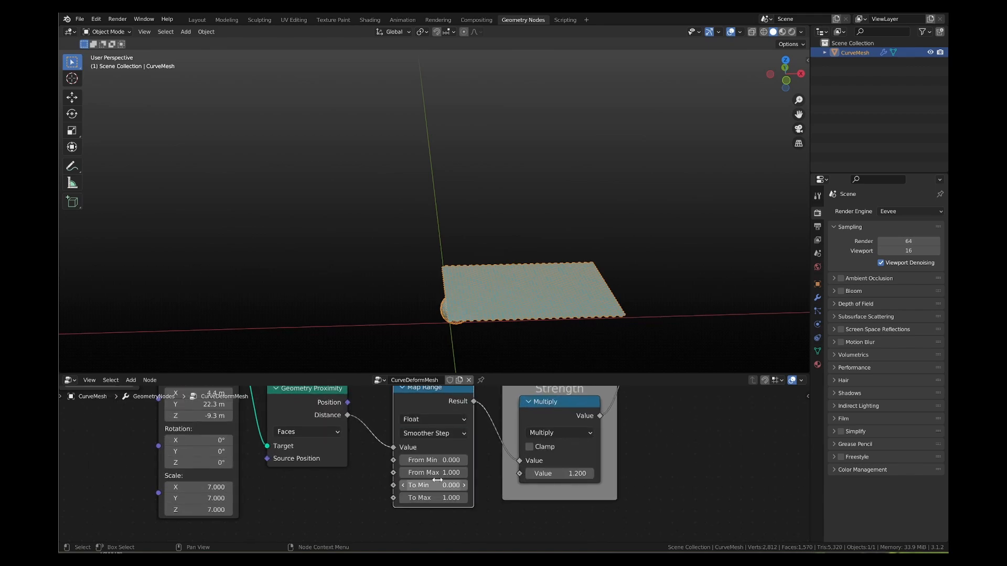
left_click_drag(433, 472, 462, 472)
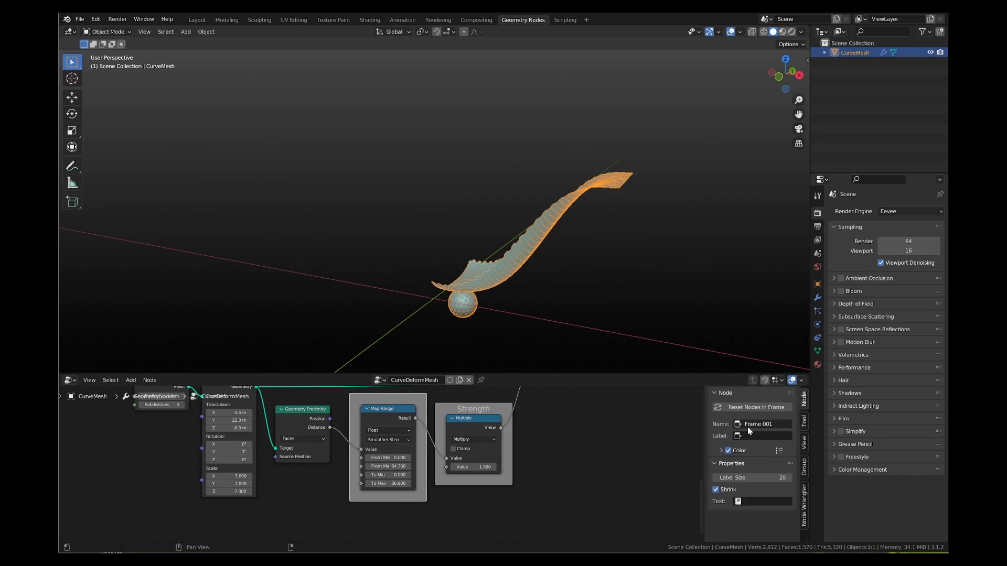
- Label the Map Range node's new frame 'Falloff'
left_click(767, 436)
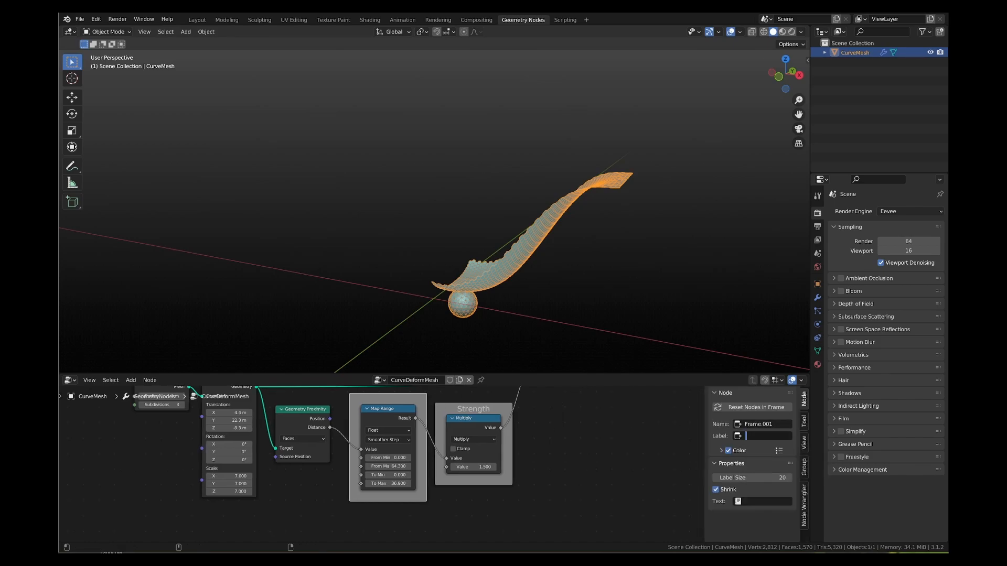
type("Falloff")
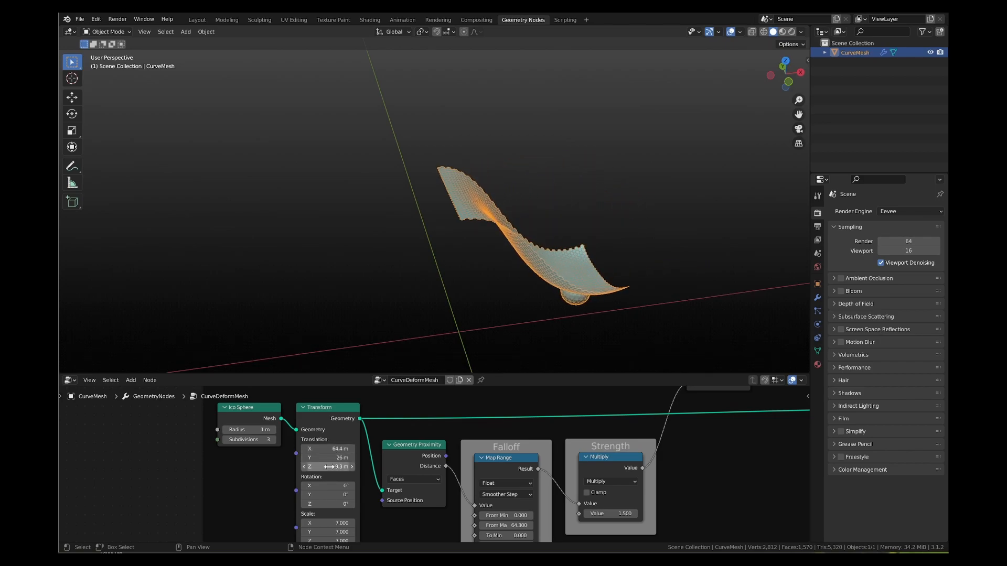
- Shift the controller along X, raise Strength to 1.8, and set Falloff ranges to 57.2 and 26.9
left_click(328, 458)
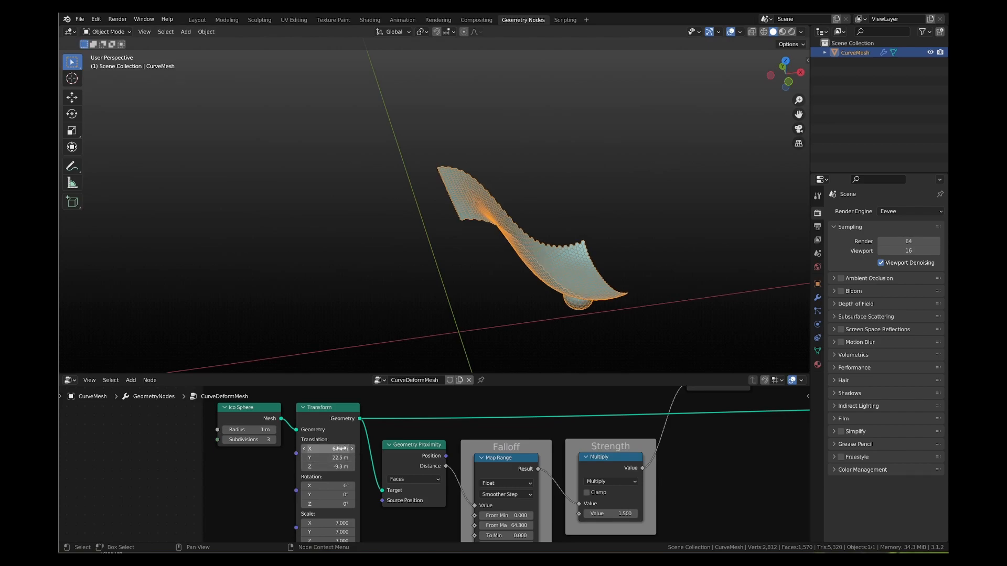
left_click_drag(341, 448, 308, 448)
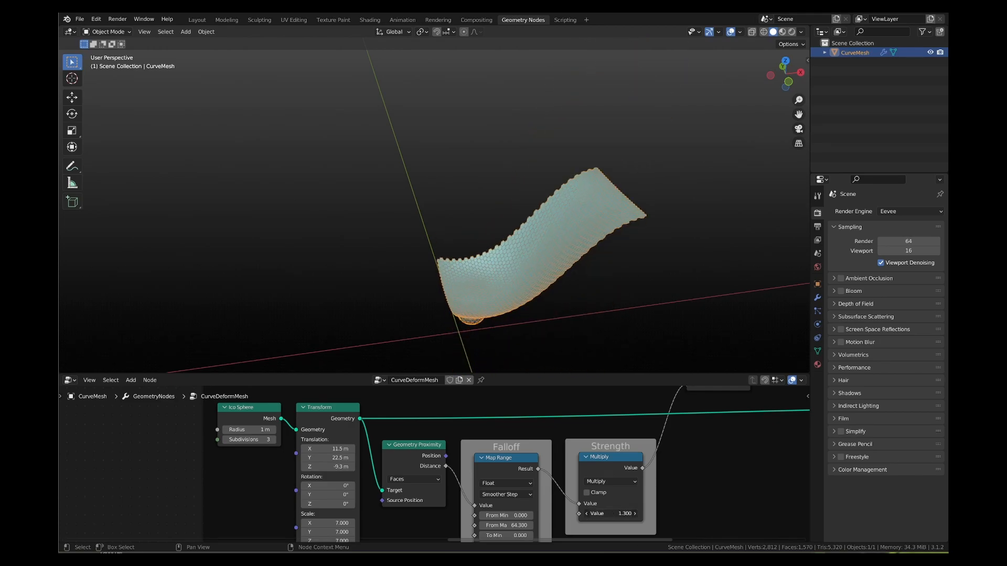
left_click_drag(609, 513, 622, 513)
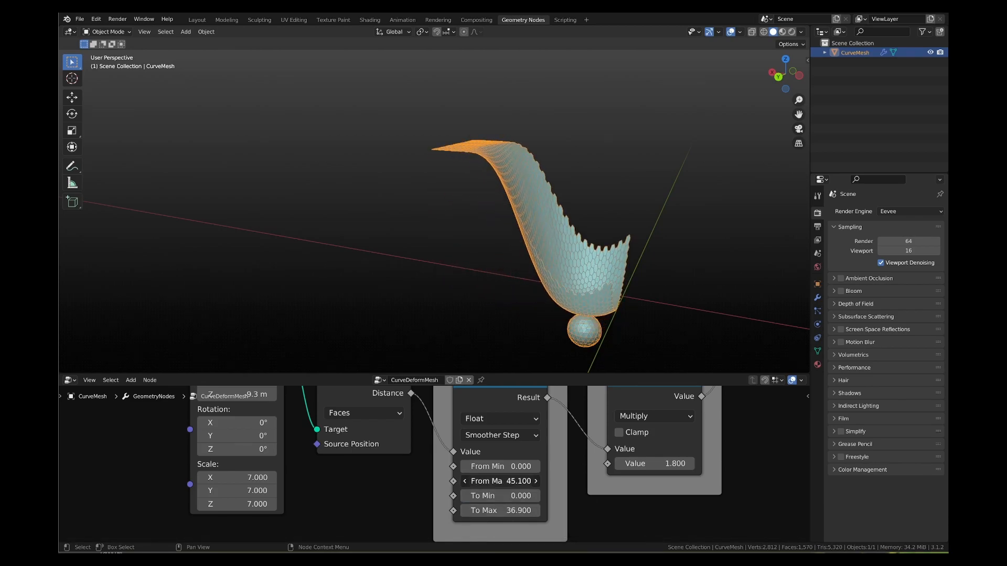
left_click_drag(494, 480, 517, 481)
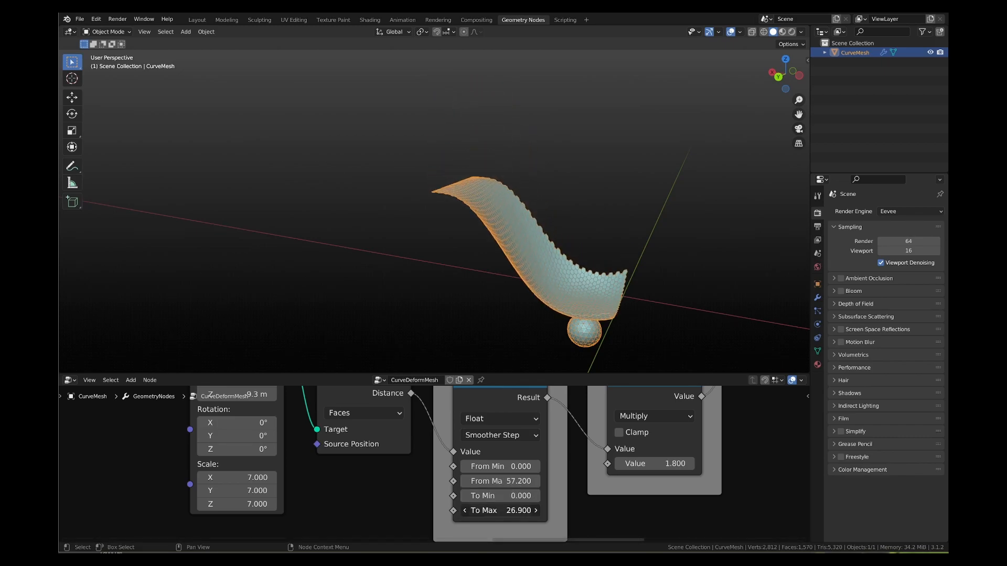
left_click_drag(514, 509, 462, 510)
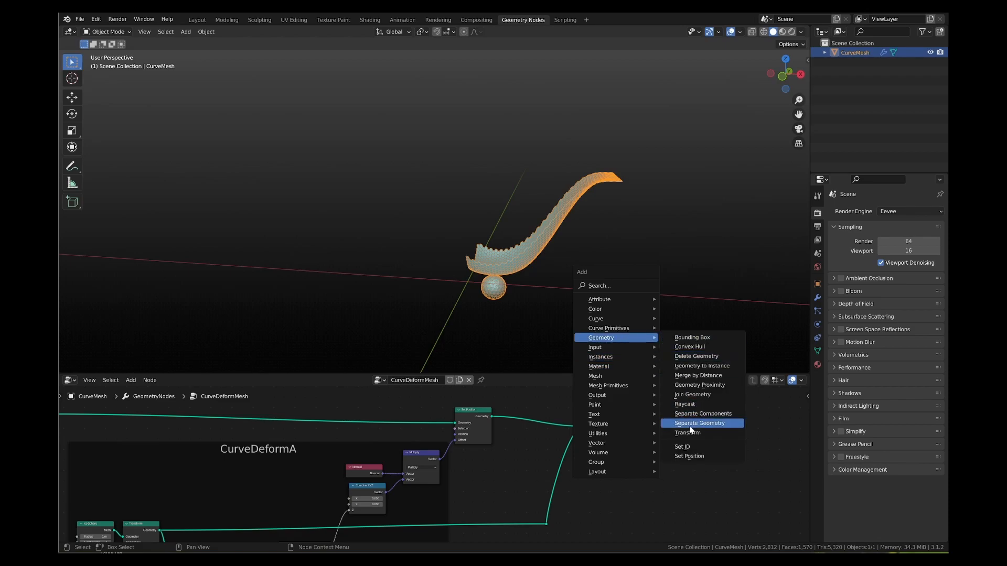
- Insert a Transform node between Join Geometry and Group Output
left_click(687, 432)
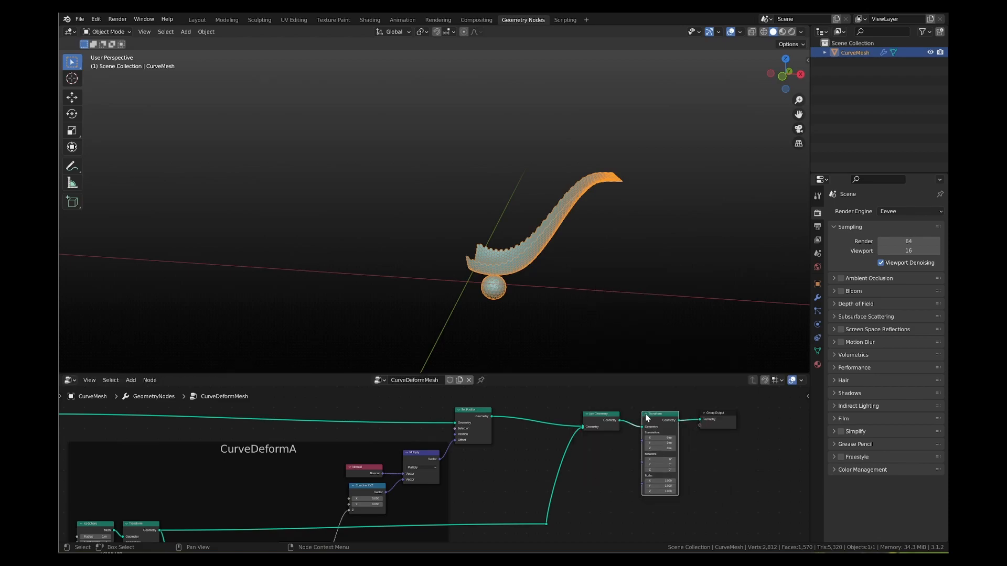
scroll("down", 3)
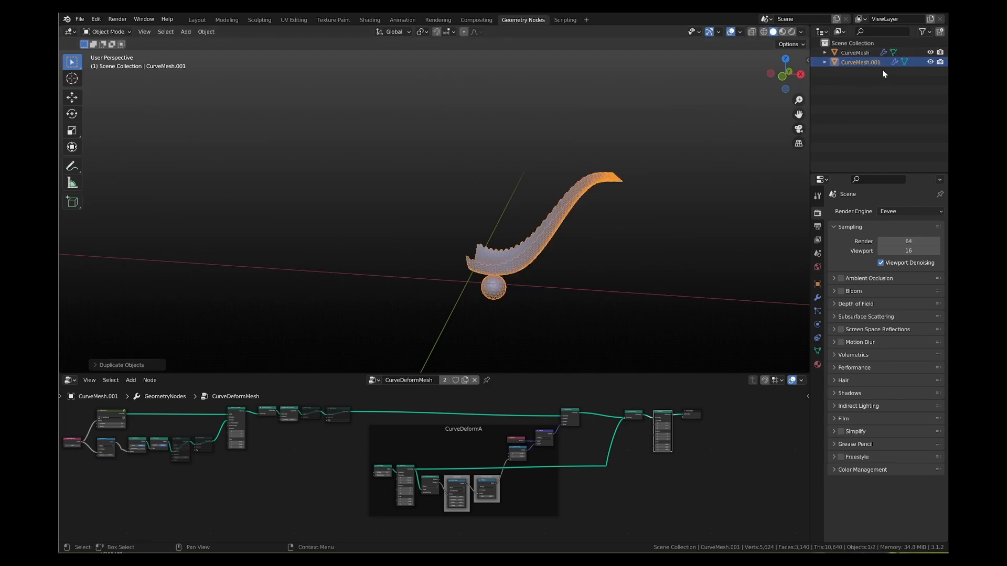
mouse_move(436, 386)
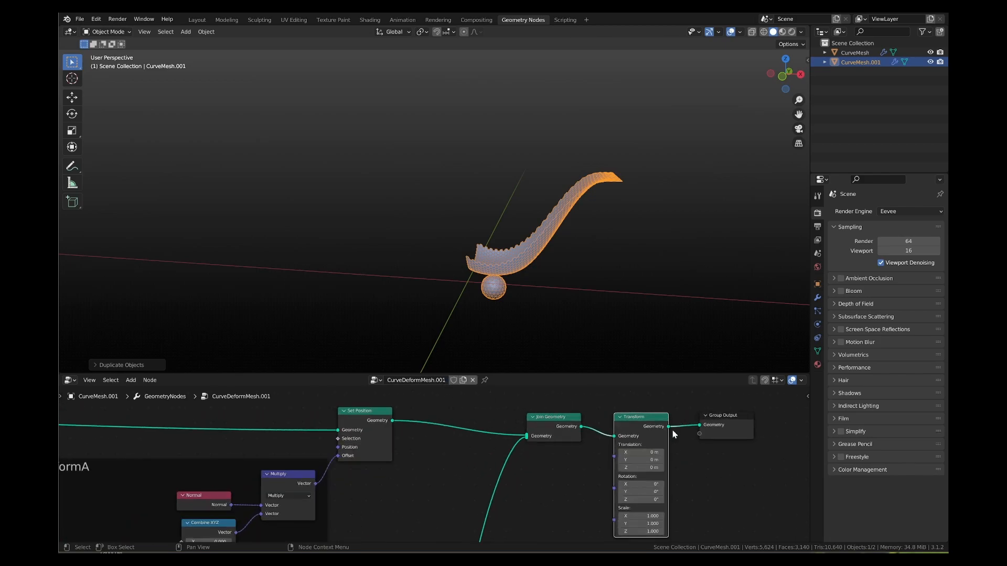
- Move the single-user duplicate CurveMesh.001 away from the original curved mesh
left_click_drag(643, 453, 655, 453)
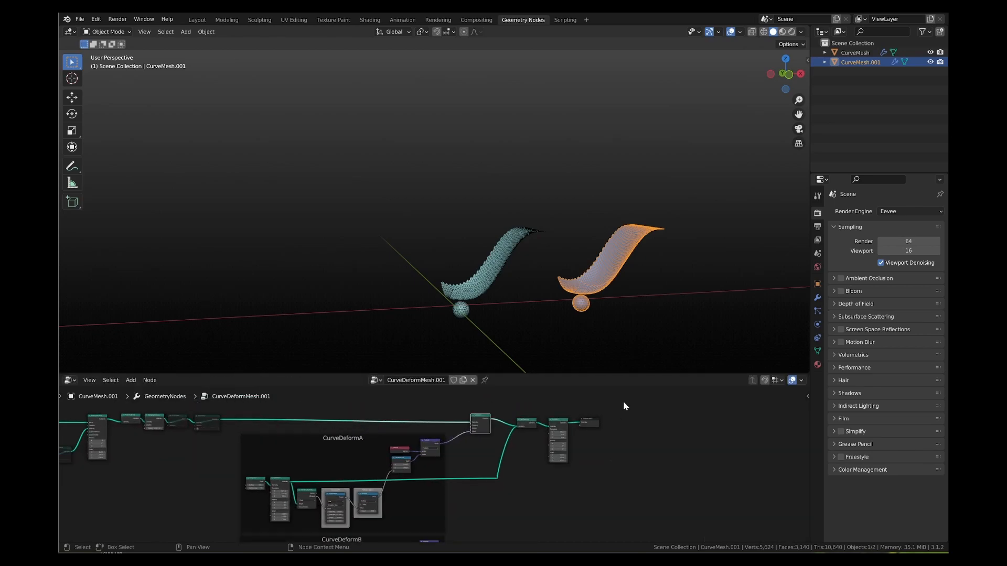
- Combine the CurveDeformA and CurveDeformB offsets with a Vector Math node into Set Position
scroll("down", 3)
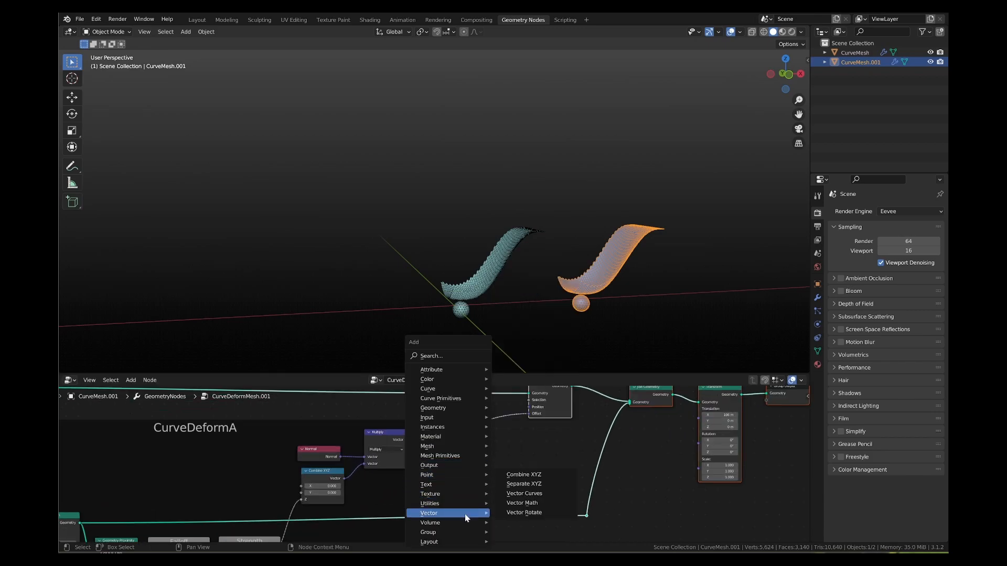
left_click(522, 503)
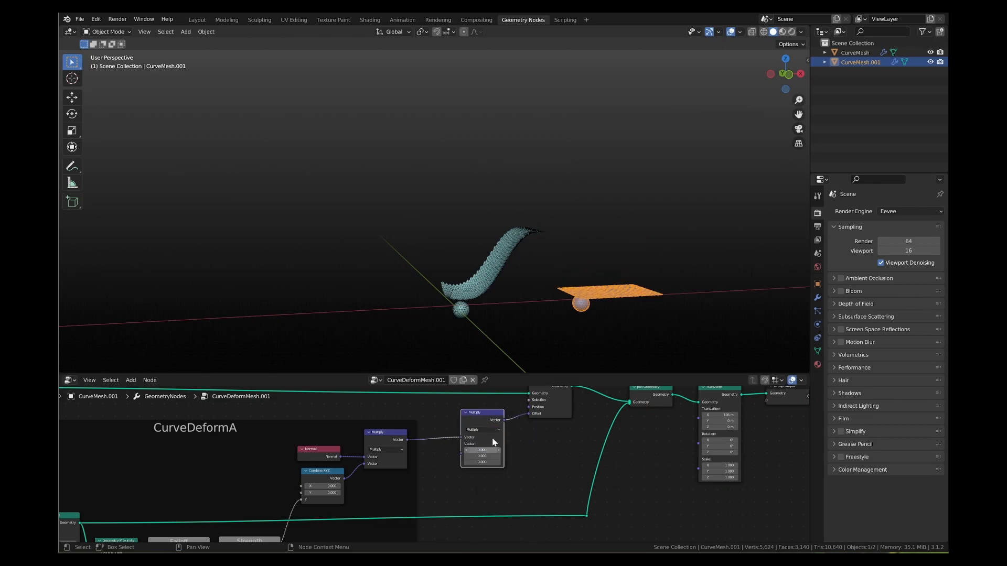
scroll("down", 3)
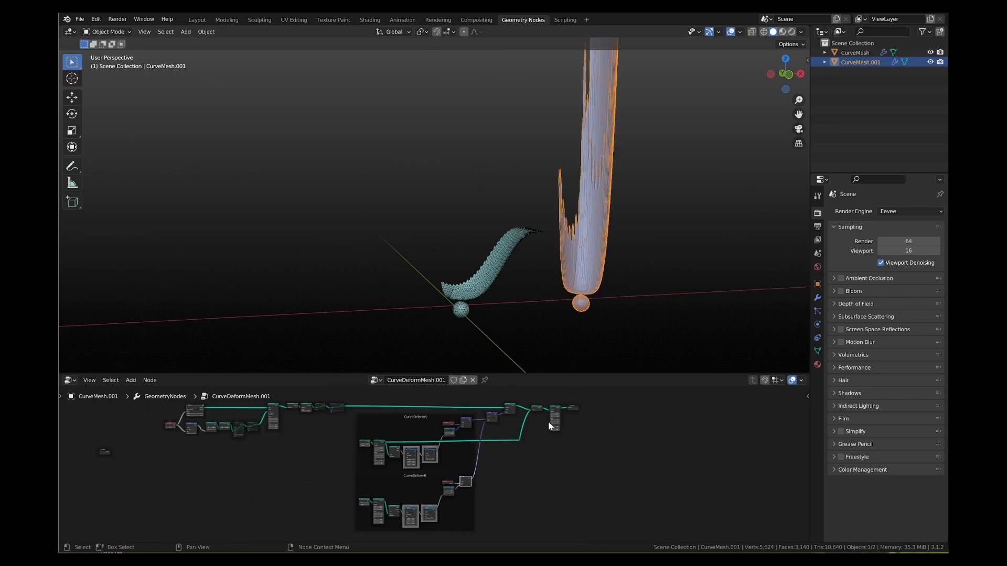
left_click(552, 411)
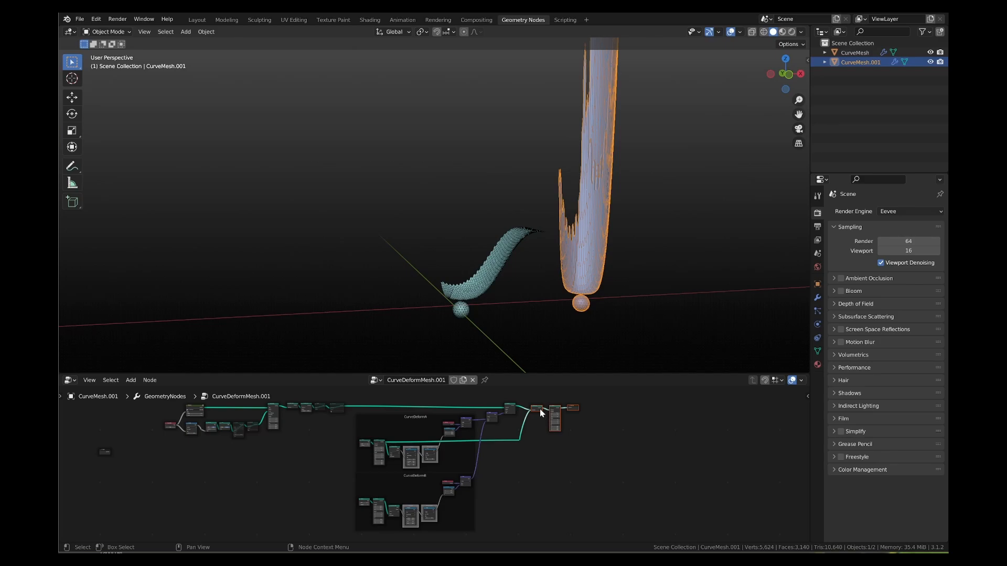
left_click_drag(535, 411, 538, 491)
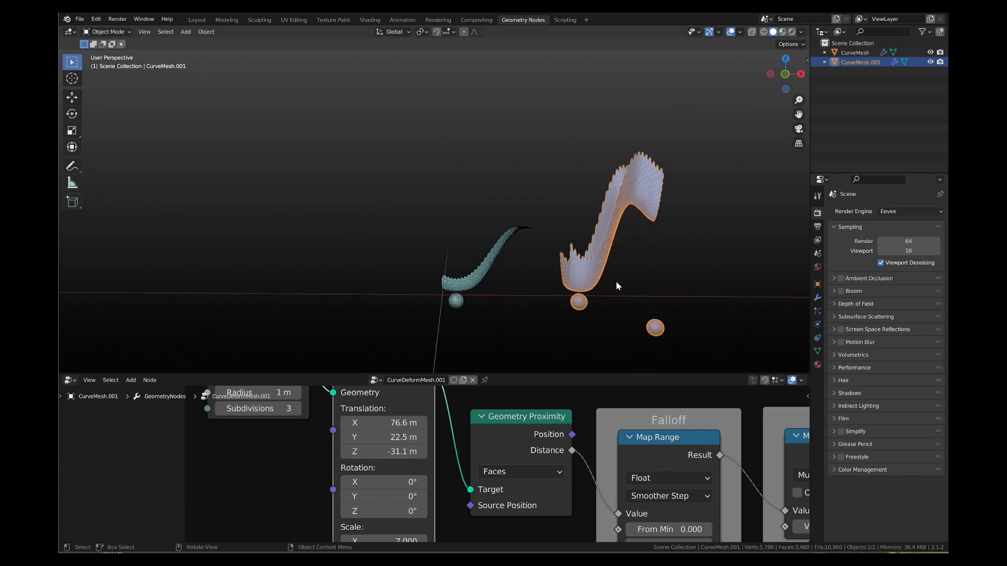
- Check the front orthographic view and set the second Falloff From Max to 55.5
key("KP_1")
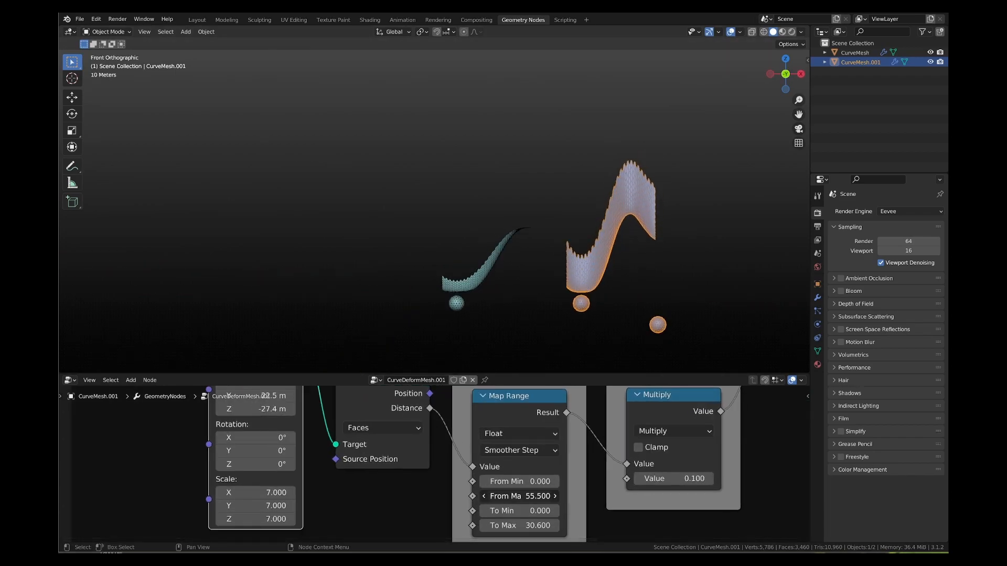
left_click_drag(519, 496, 540, 495)
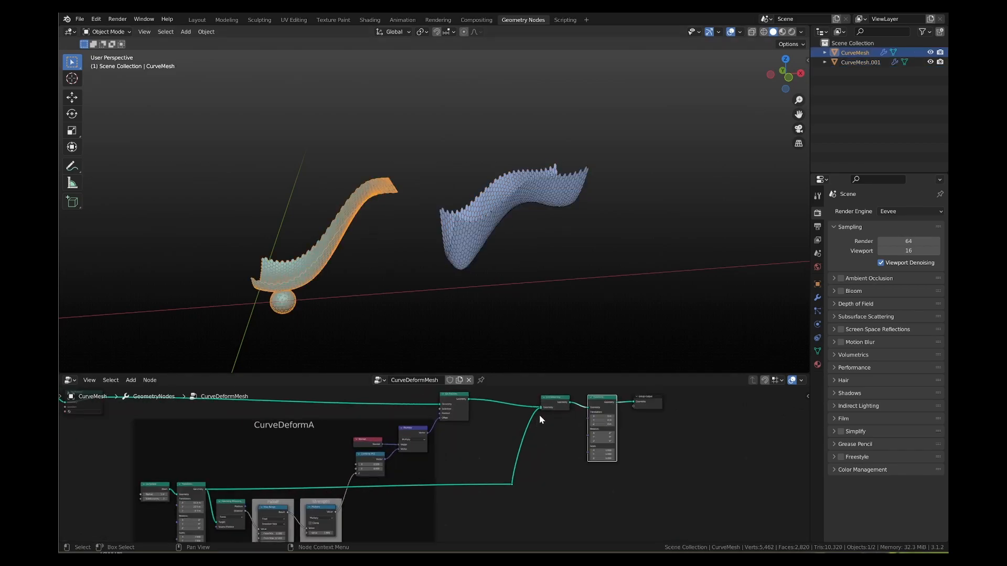
- Push CurveMesh.002 to X 233 m and raise its deform strength
left_click(859, 62)
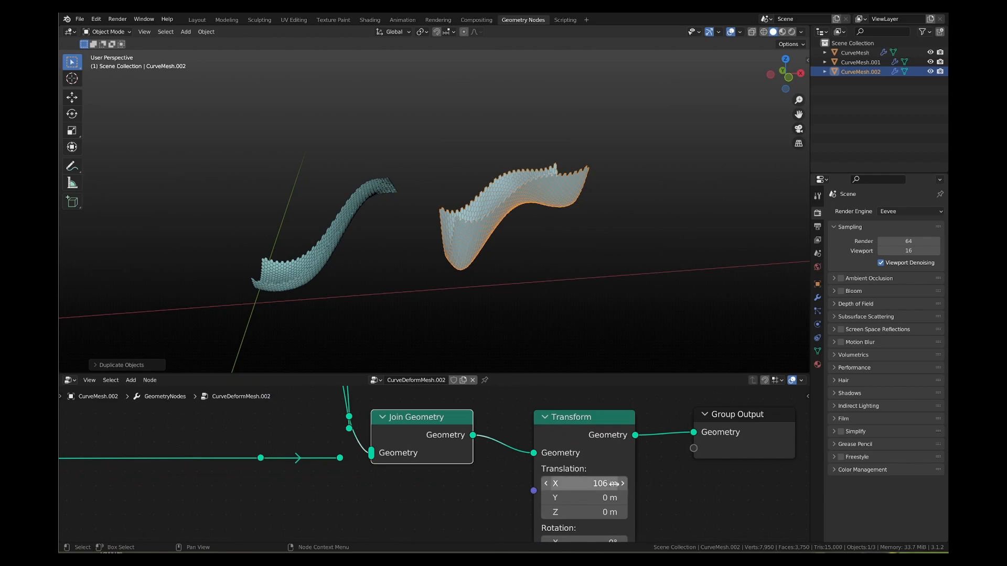
left_click_drag(583, 483, 623, 482)
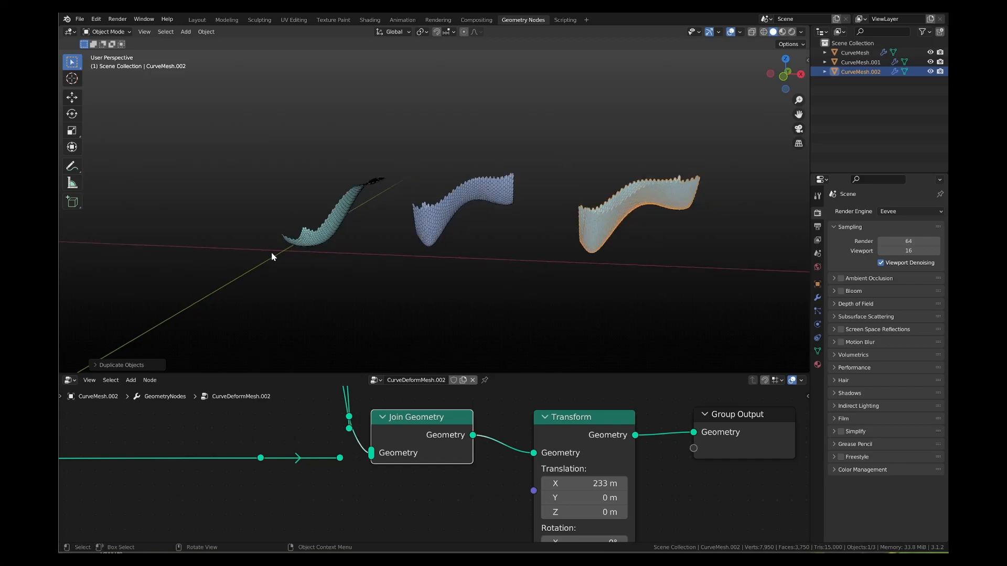
scroll("down", 3)
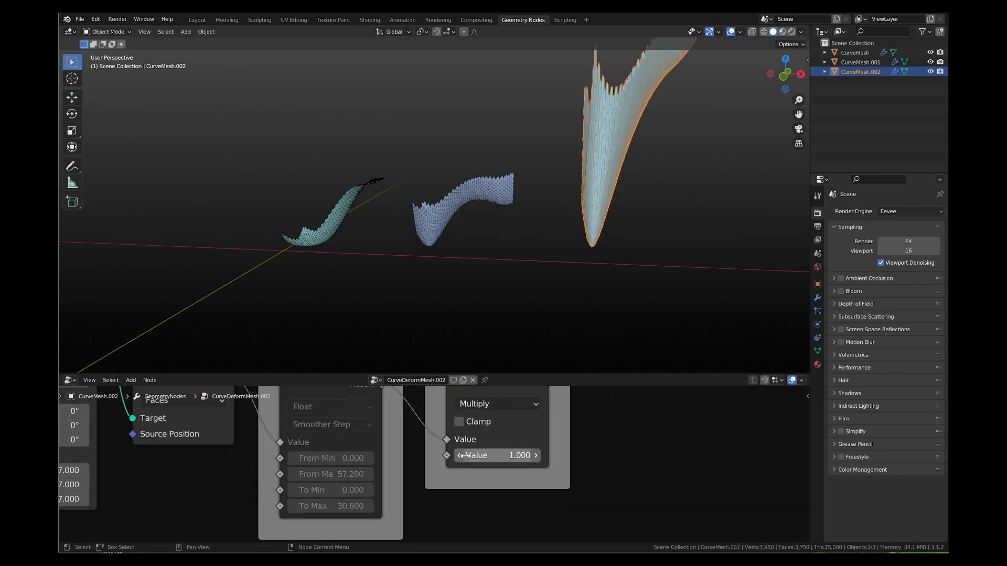
left_click_drag(498, 455, 459, 455)
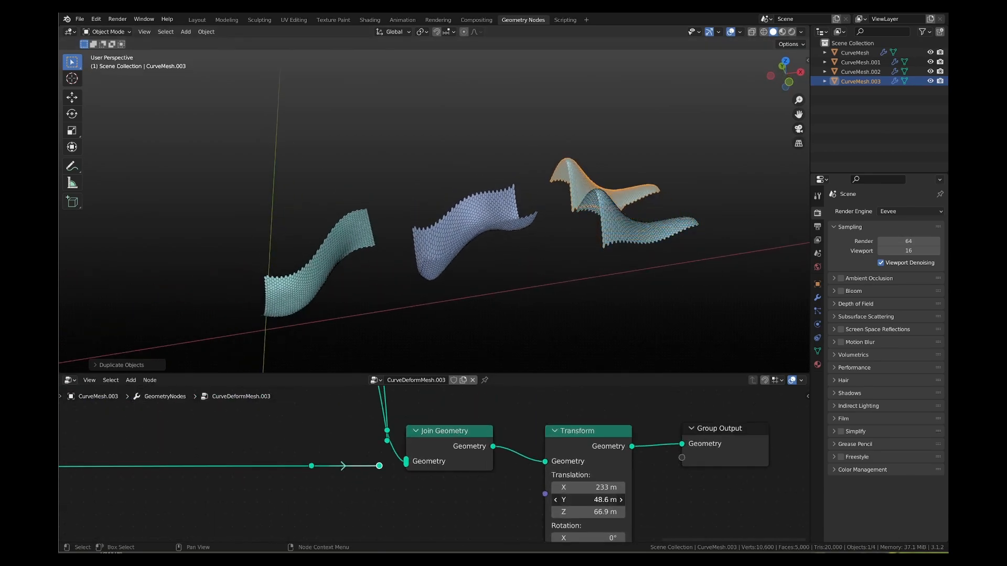
- Lift CurveMesh.003 to Y 48.6 m and Z 66.9 m, then orbit to inspect it
left_click_drag(587, 500, 607, 499)
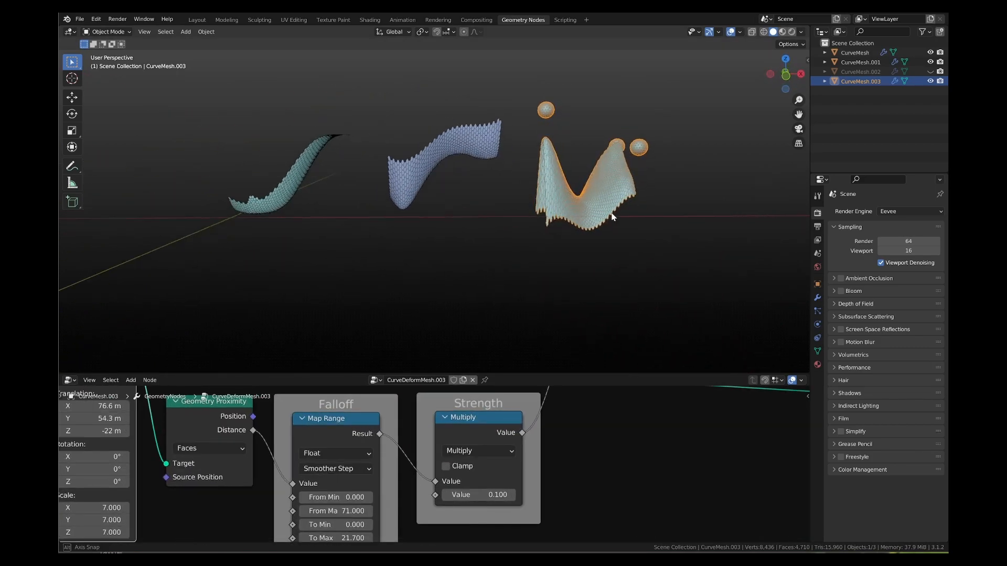
left_click_drag(478, 495, 538, 448)
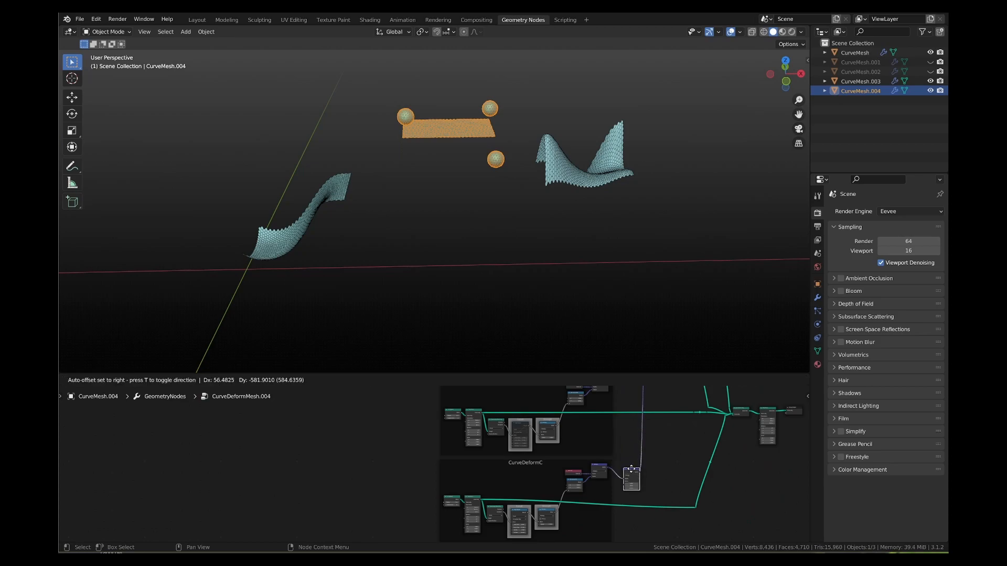
- Drop the new CurveDeformC group into place in CurveMesh.004's node tree
left_click(629, 478)
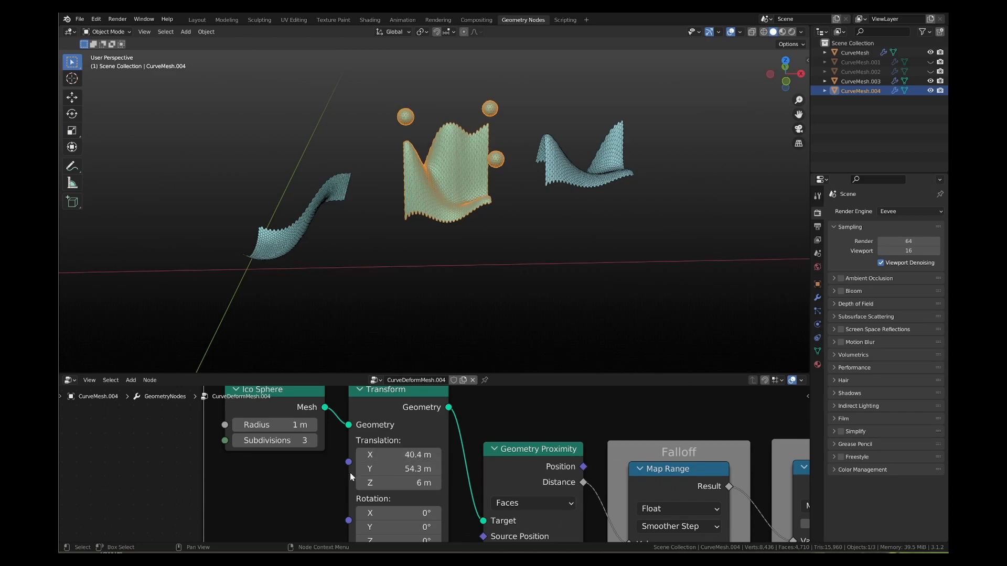
- Scroll the CurveDeformMesh.004 node tree to adjust the Ico Sphere Transform translations
scroll("down", 3)
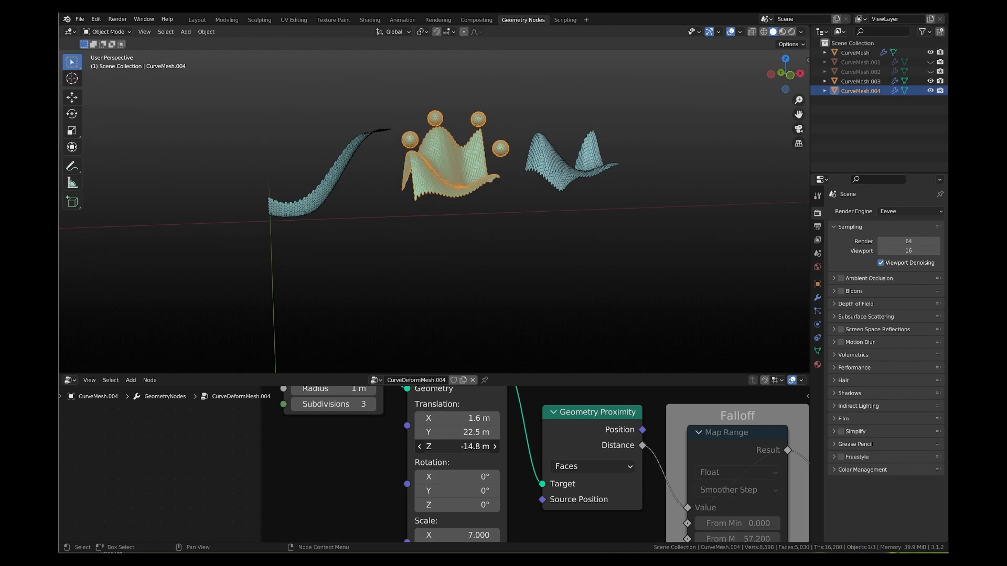
scroll("down", 3)
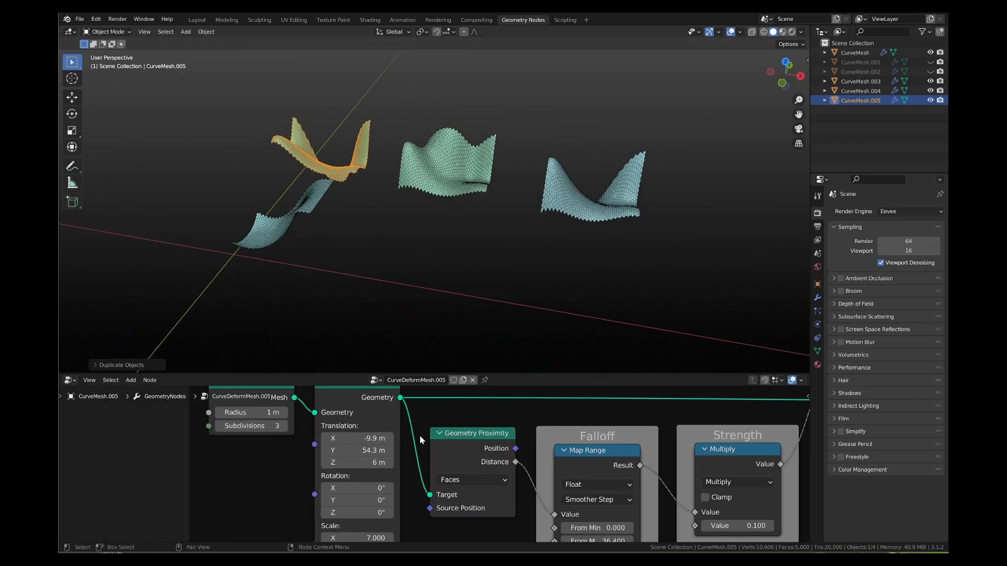
- Scroll the CurveMesh.005 node tree to set Map Range From Max 46.4, To Max 12.5
scroll("down", 3)
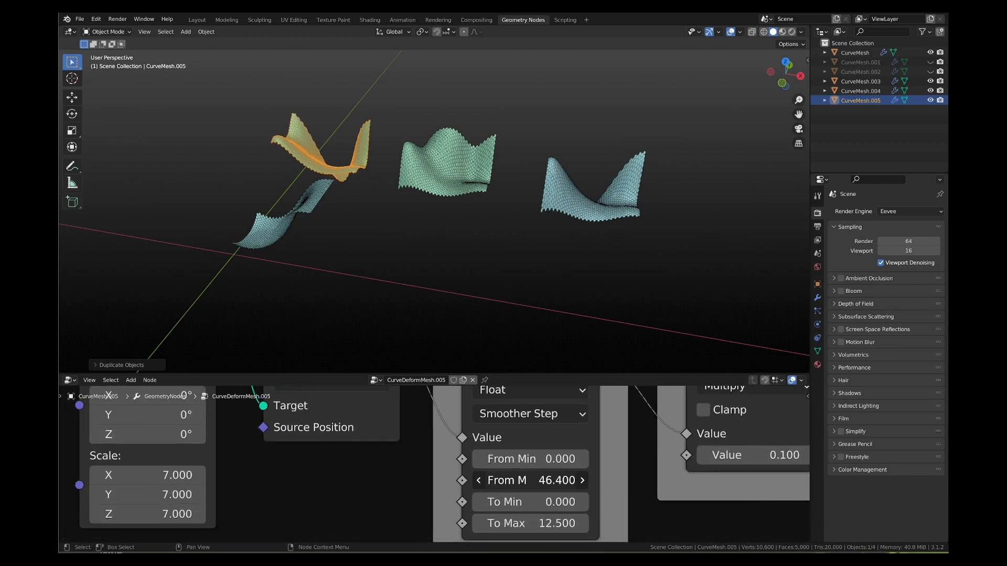